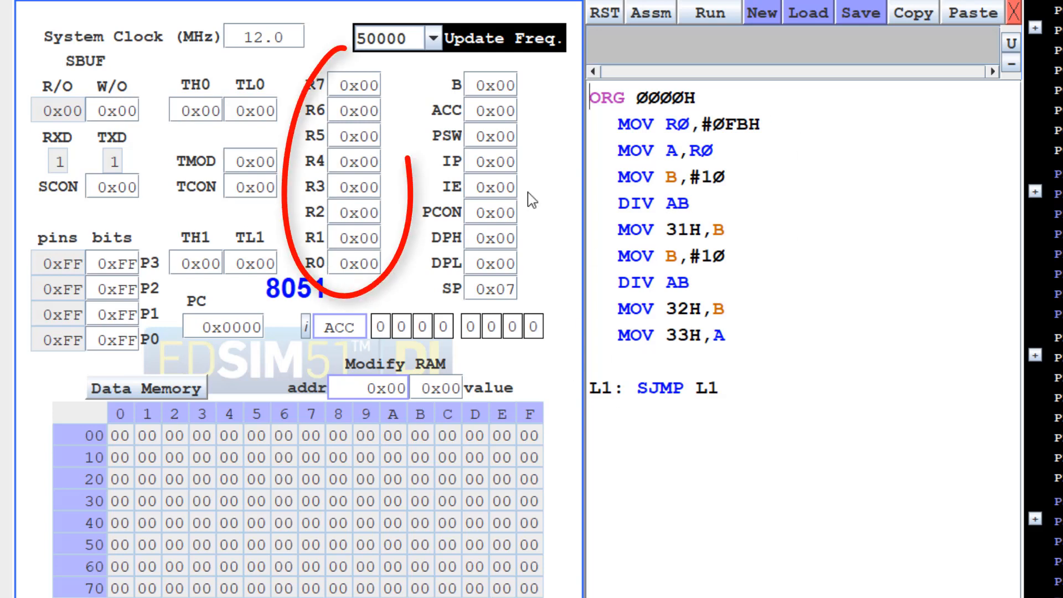
mouse_move(348, 316)
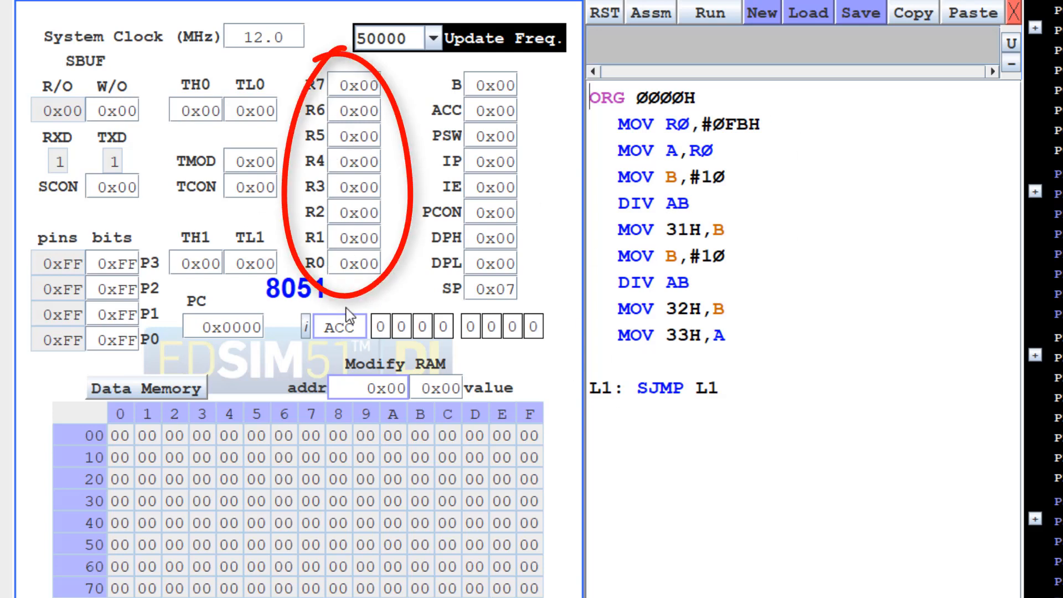
mouse_move(481, 271)
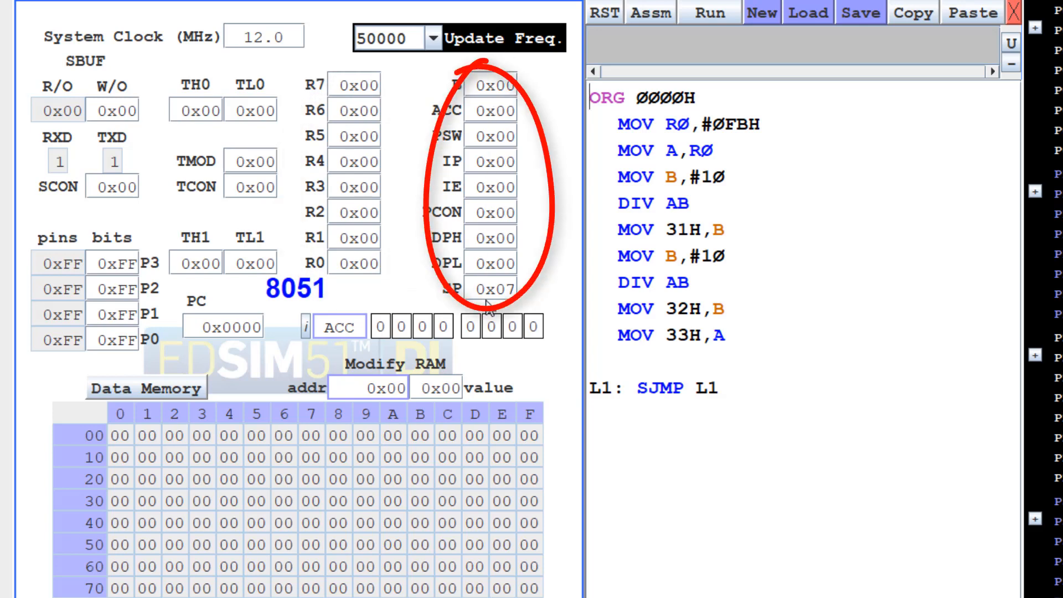
mouse_move(197, 483)
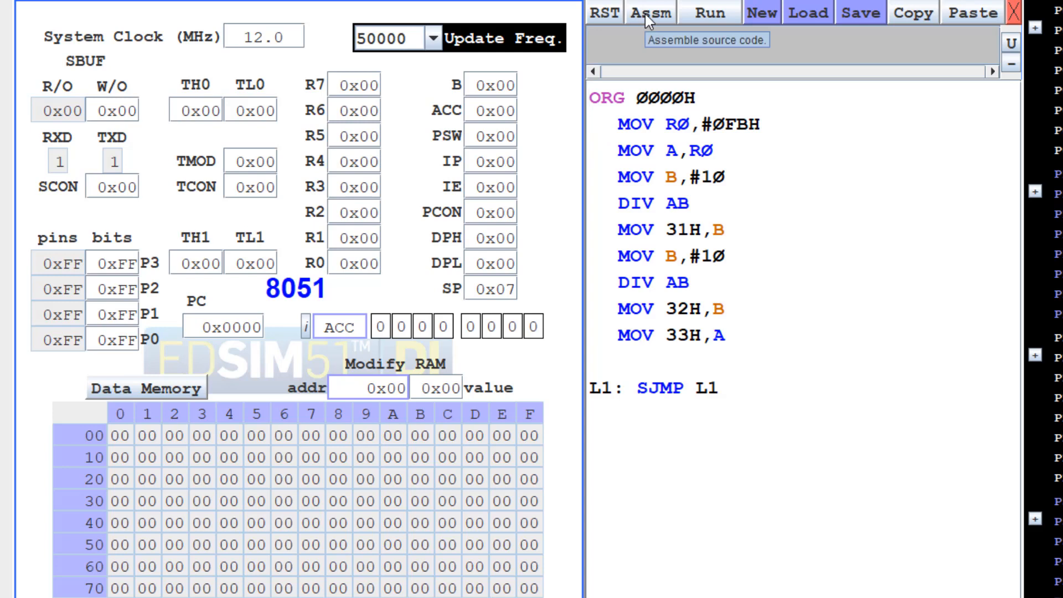
Assemble the hex-to-decimal program with Assm, getting no errors and instruction addresses
click(650, 12)
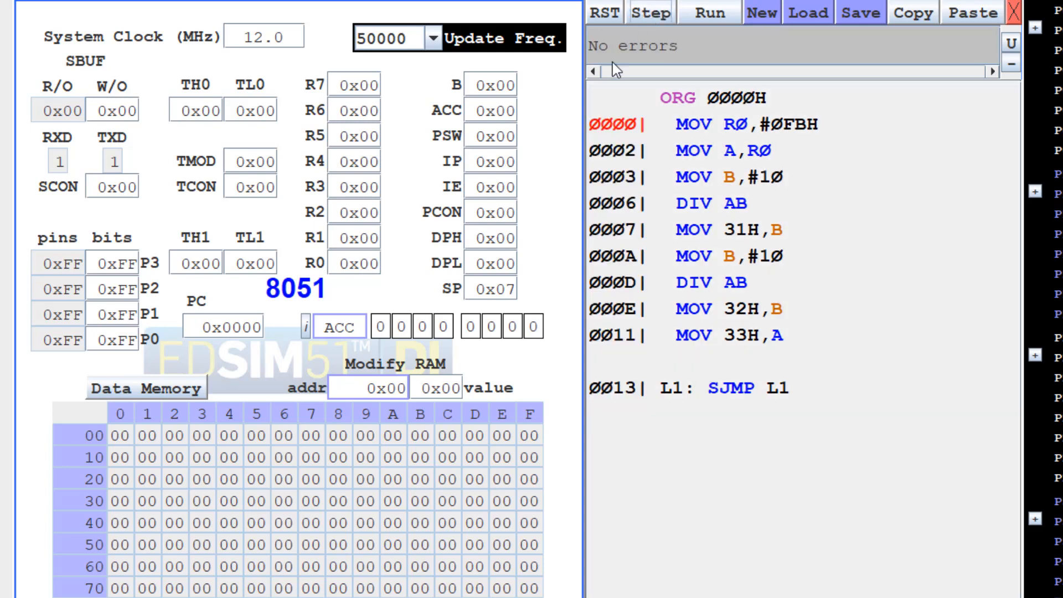
mouse_move(688, 130)
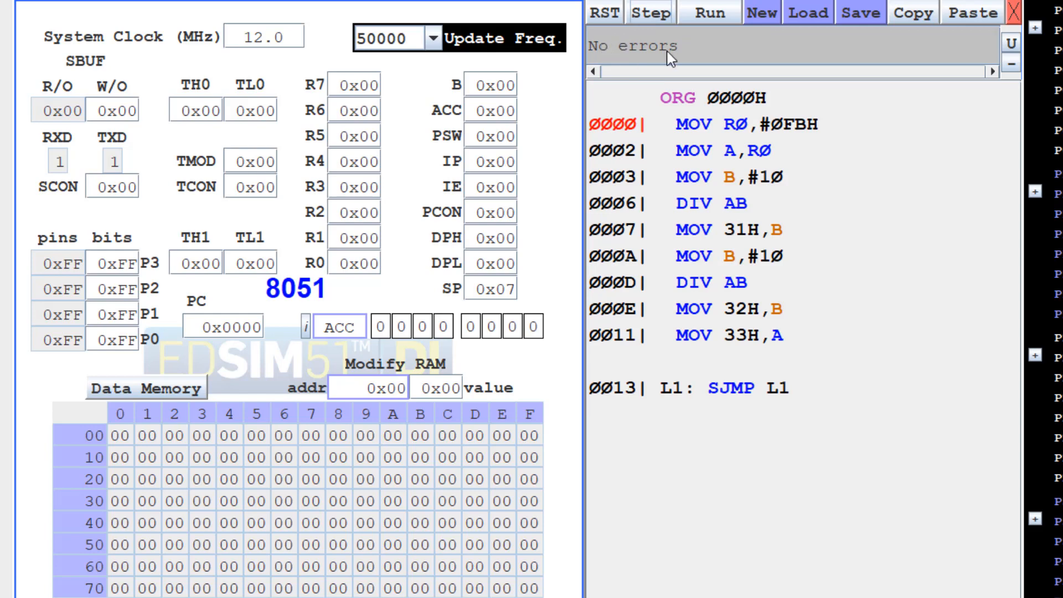
mouse_move(690, 156)
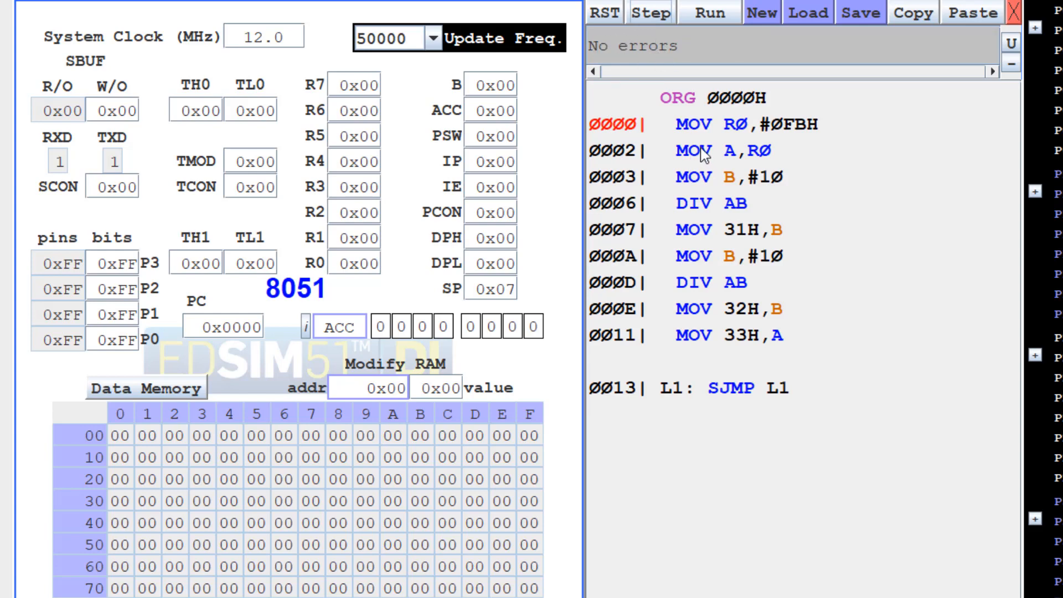
mouse_move(776, 133)
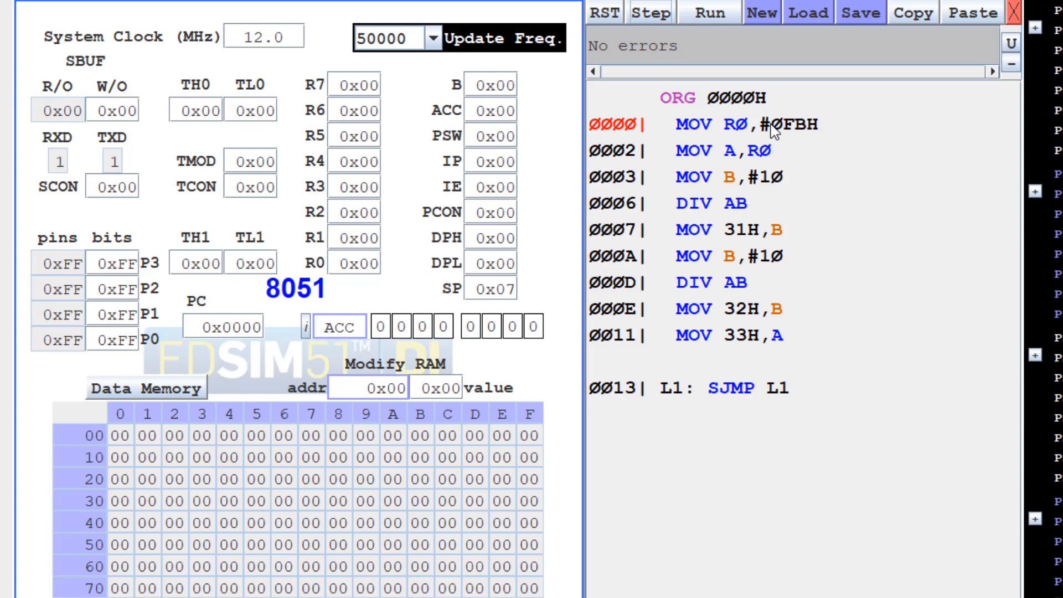
mouse_move(799, 132)
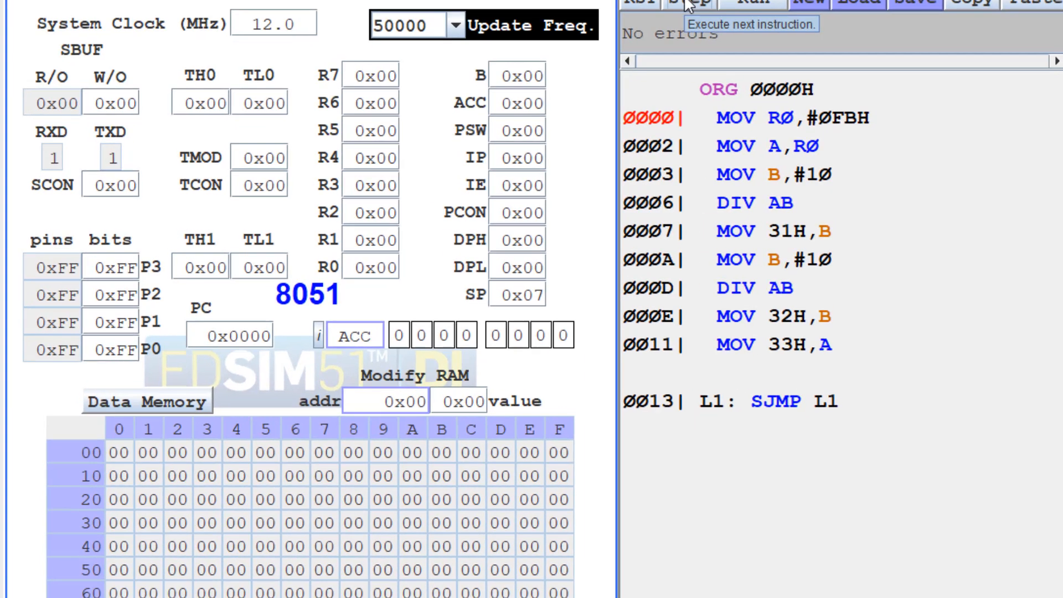
Step MOV R0,#0FBH so R0 holds FB and the counter advances to 0002
click(671, 4)
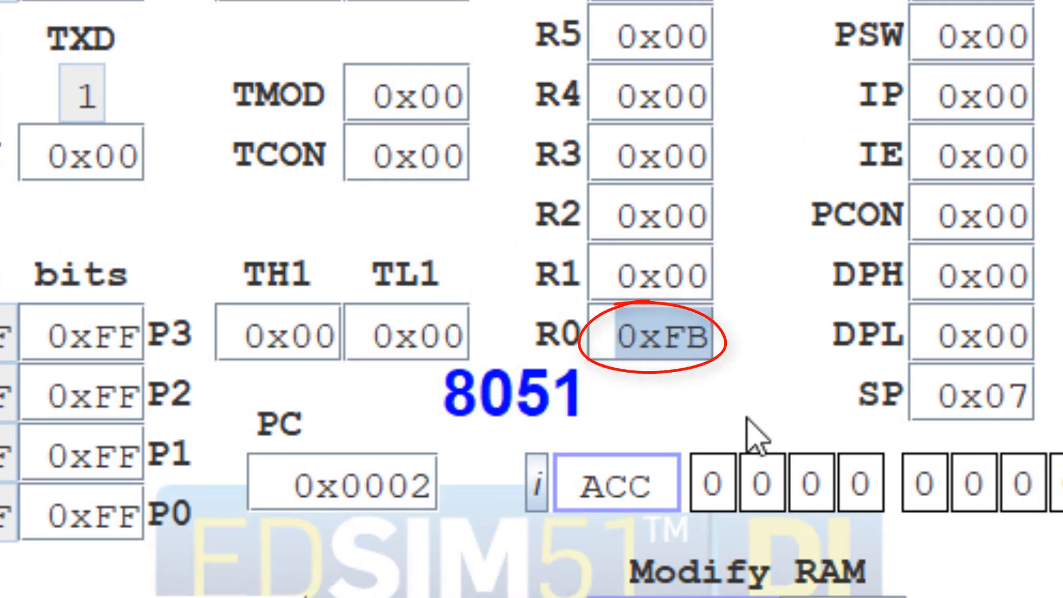
mouse_move(752, 440)
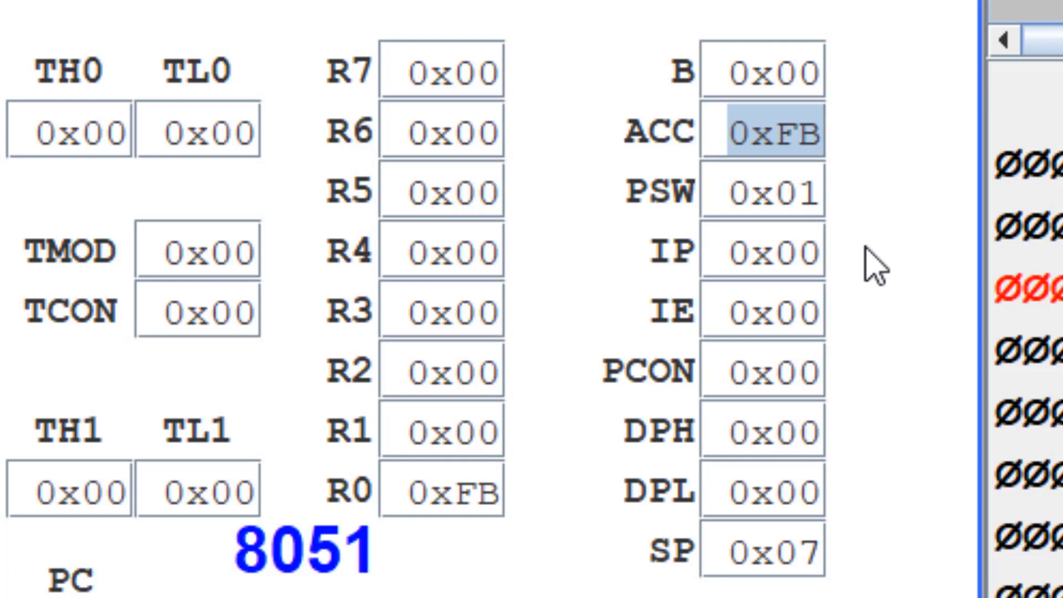
mouse_move(1022, 244)
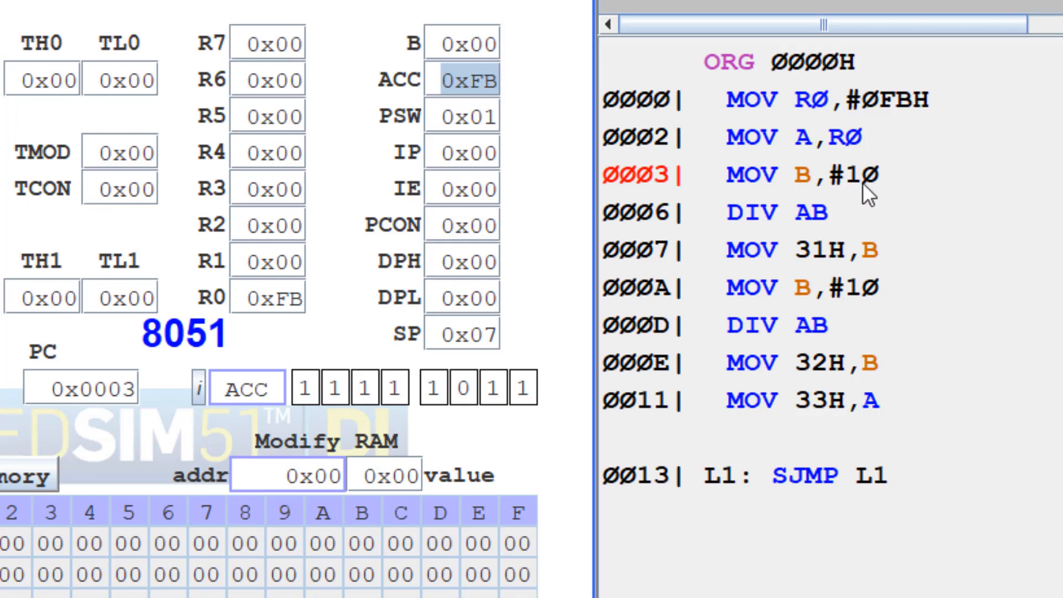
mouse_move(883, 190)
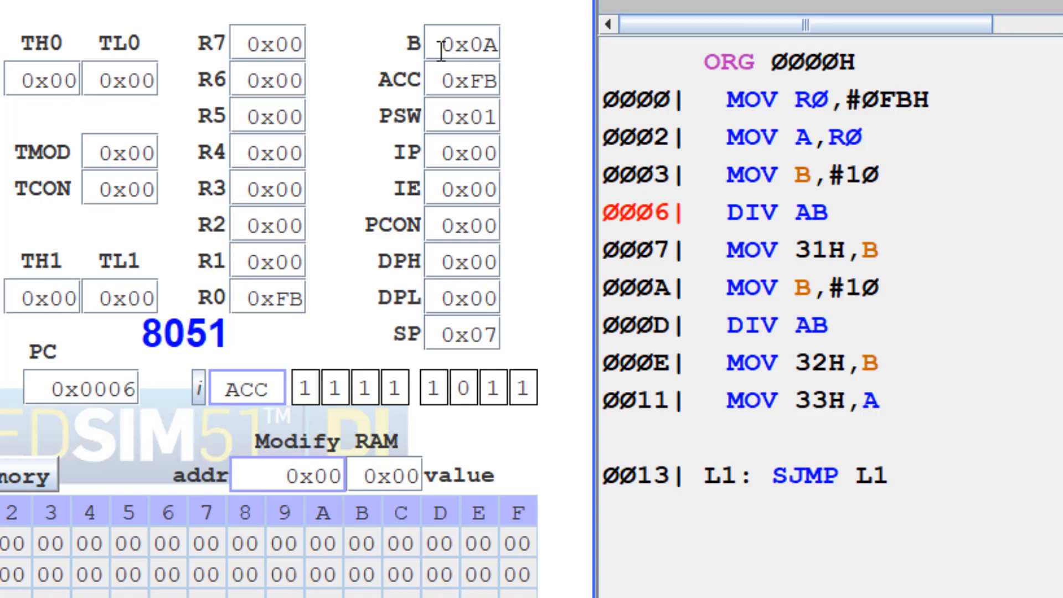
Step DIV AB so the accumulator holds quotient 19H and B holds remainder 01
click(467, 43)
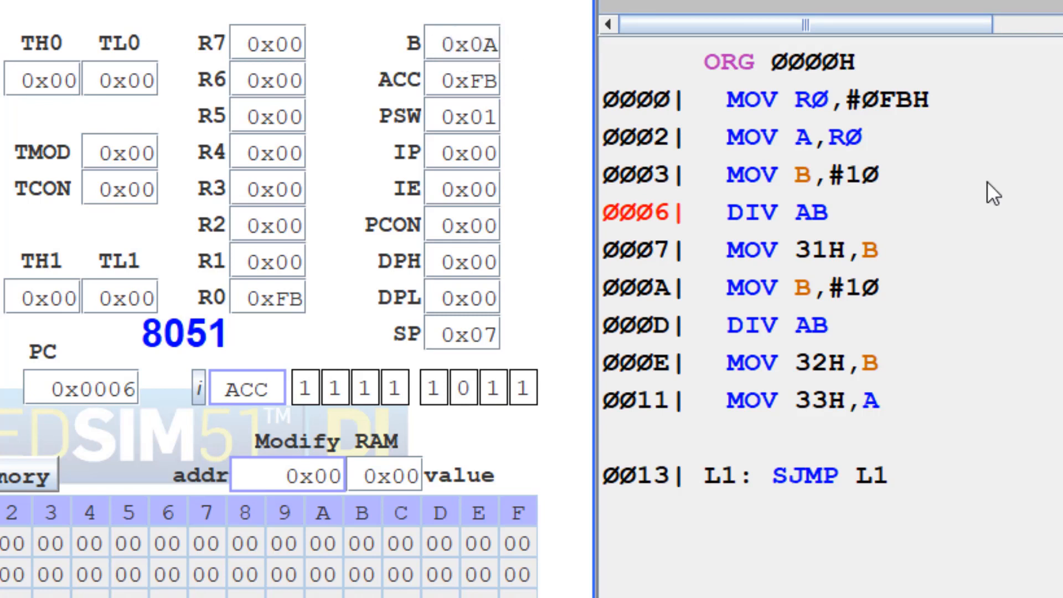
mouse_move(896, 127)
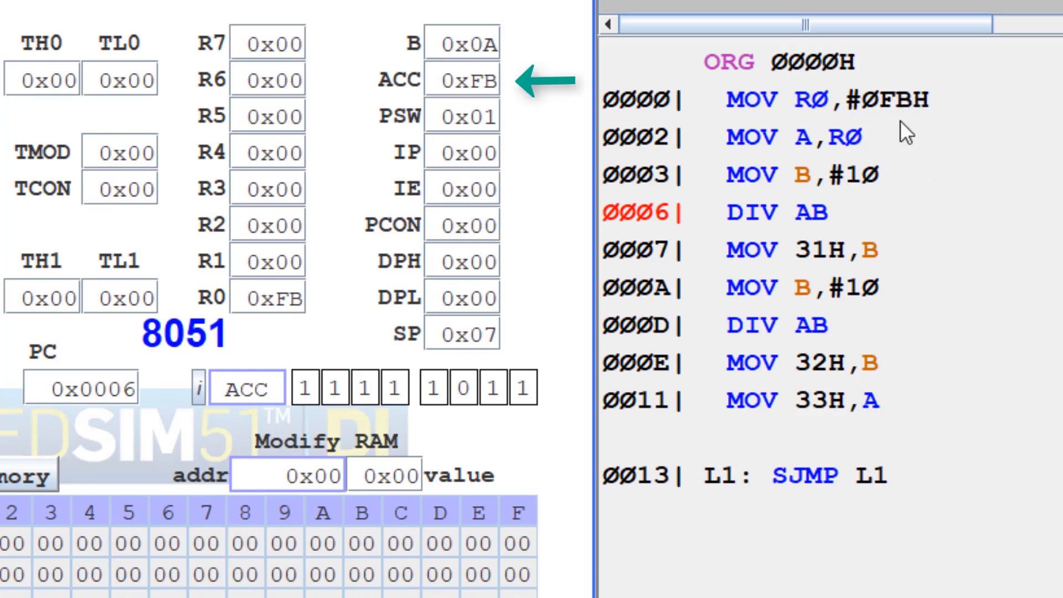
mouse_move(868, 186)
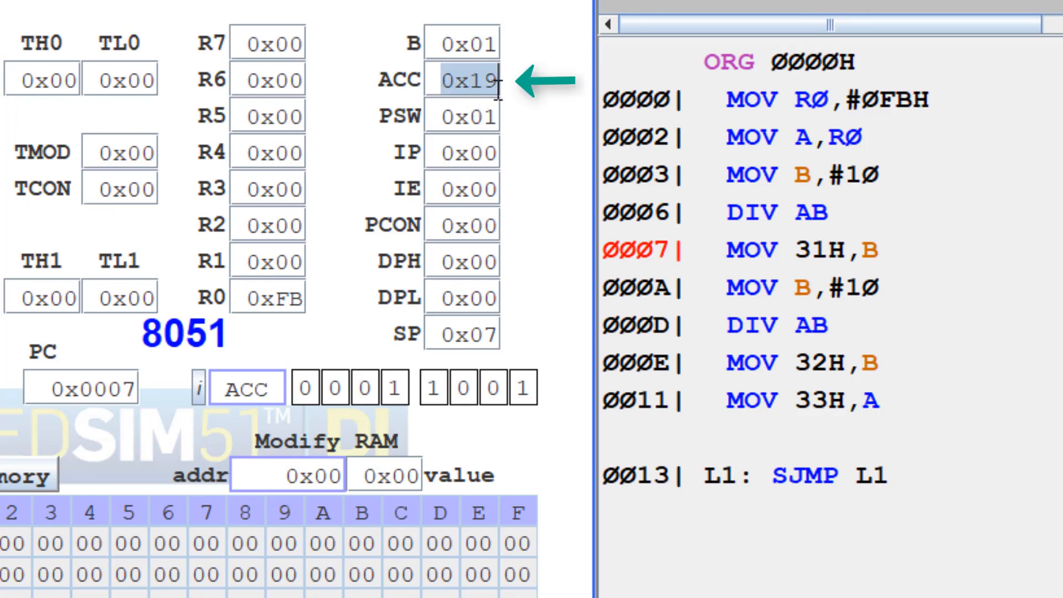
mouse_move(403, 96)
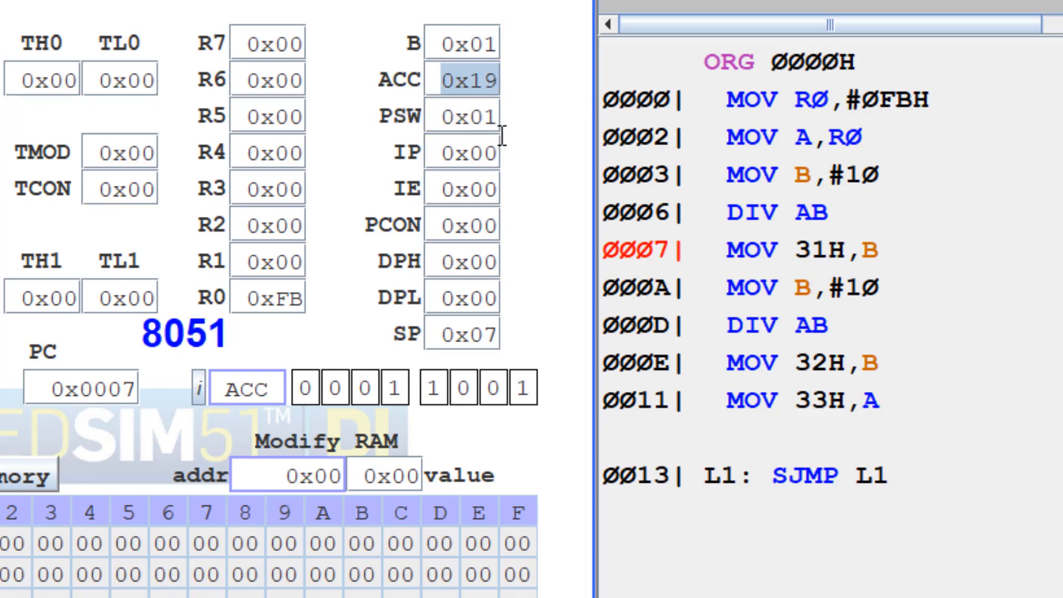
click(467, 43)
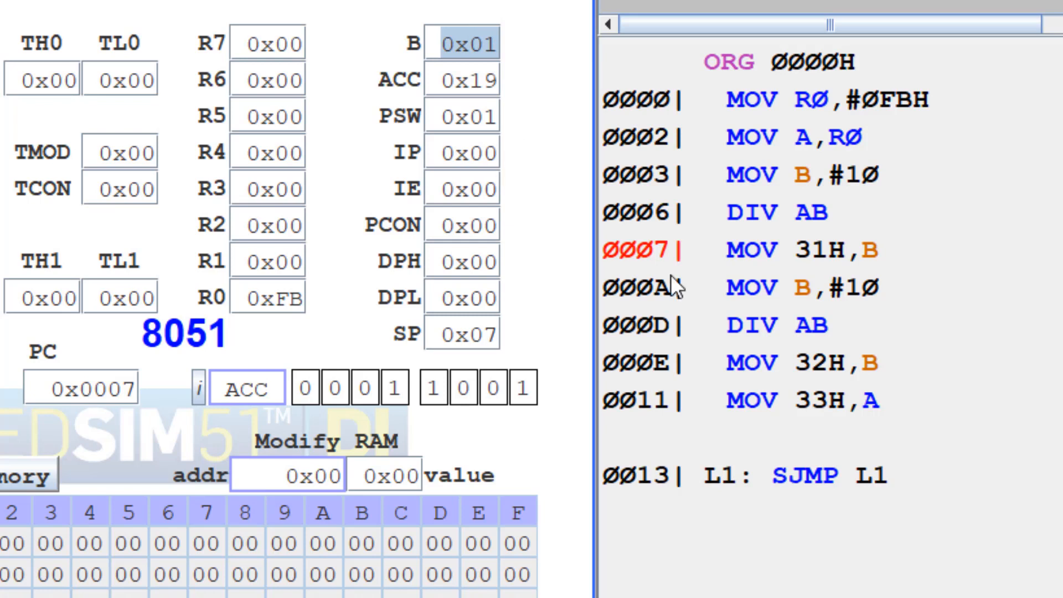
mouse_move(658, 218)
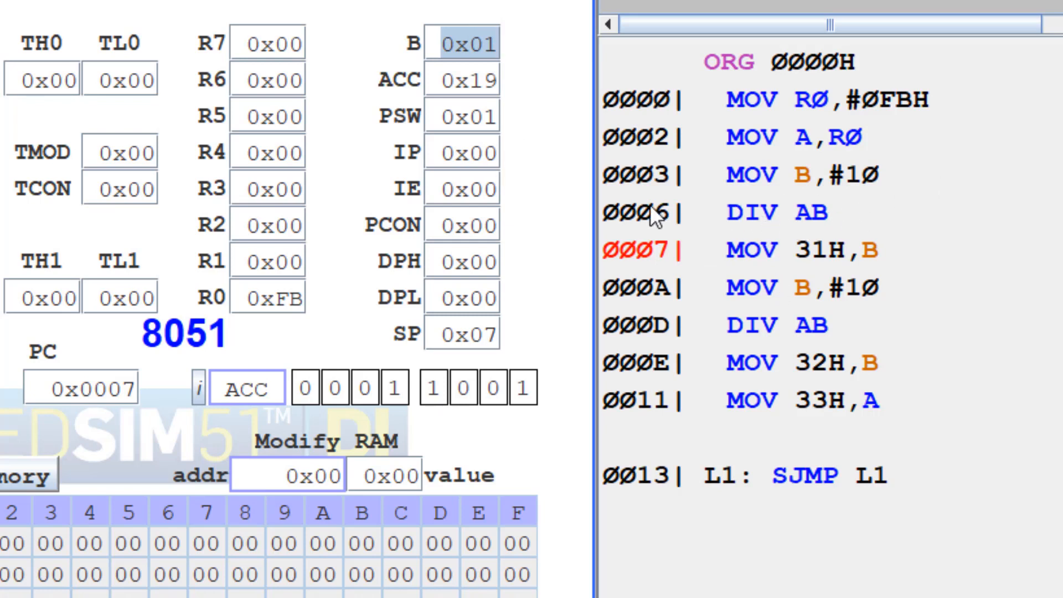
mouse_move(500, 87)
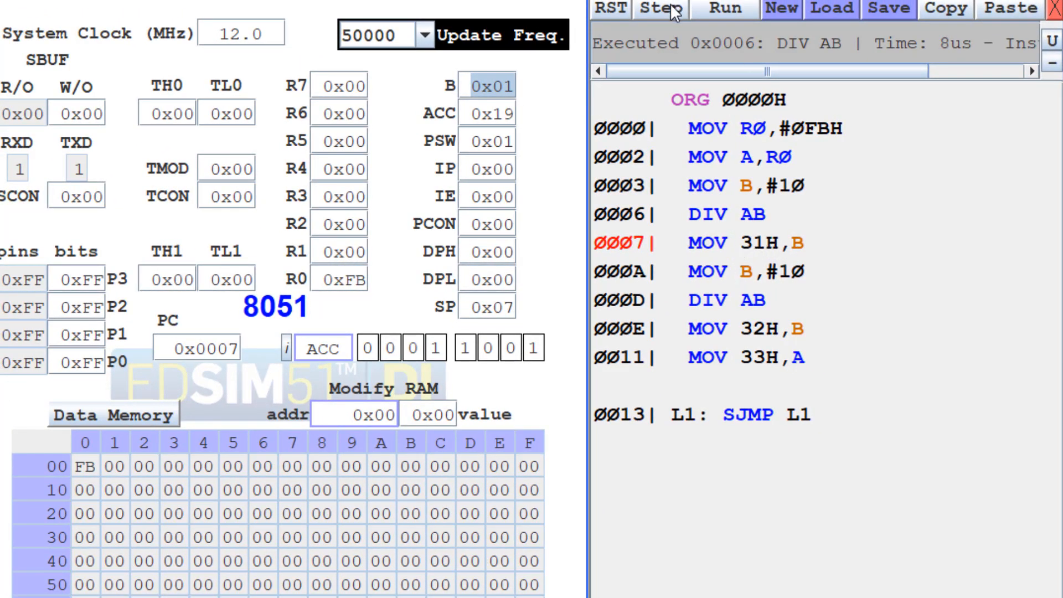
click(662, 9)
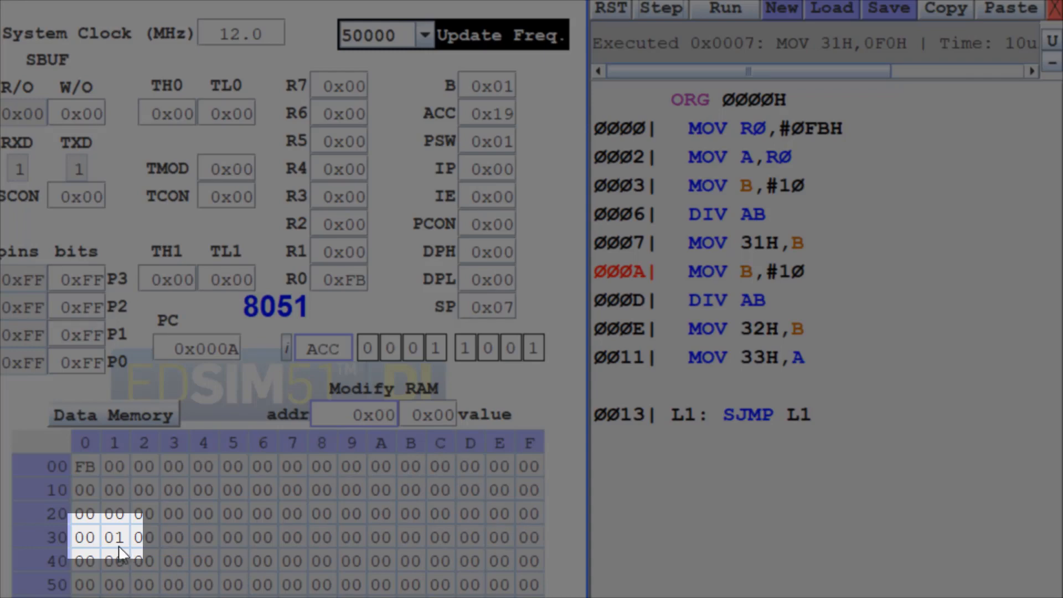
mouse_move(124, 549)
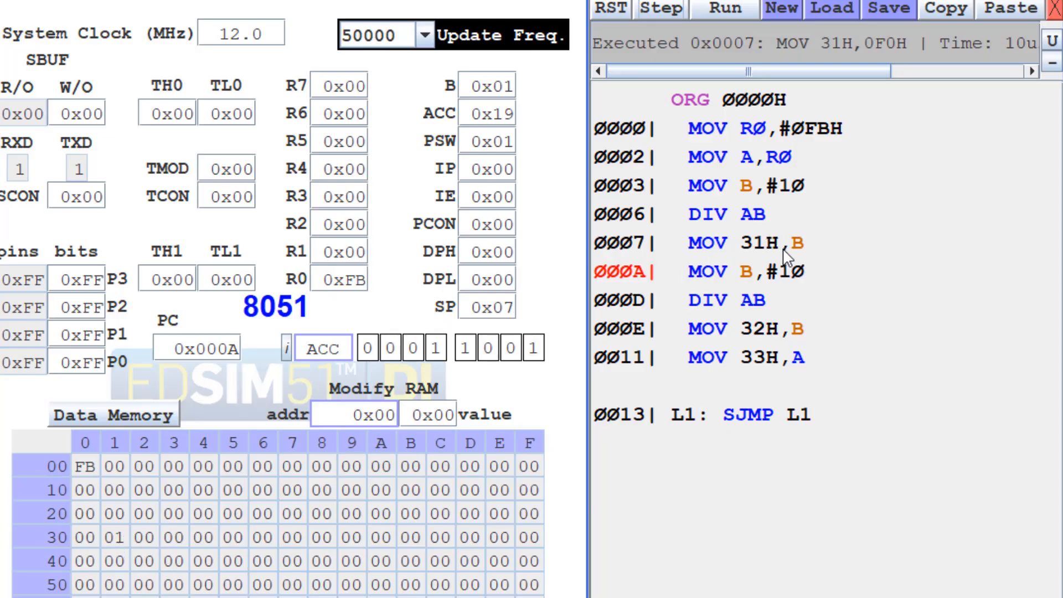
mouse_move(783, 243)
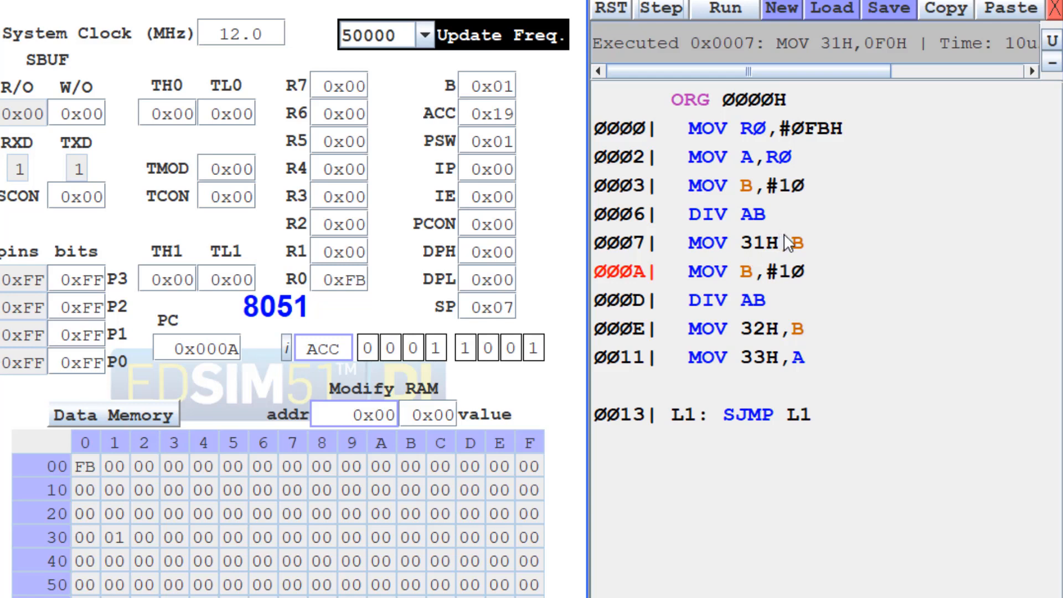
mouse_move(786, 256)
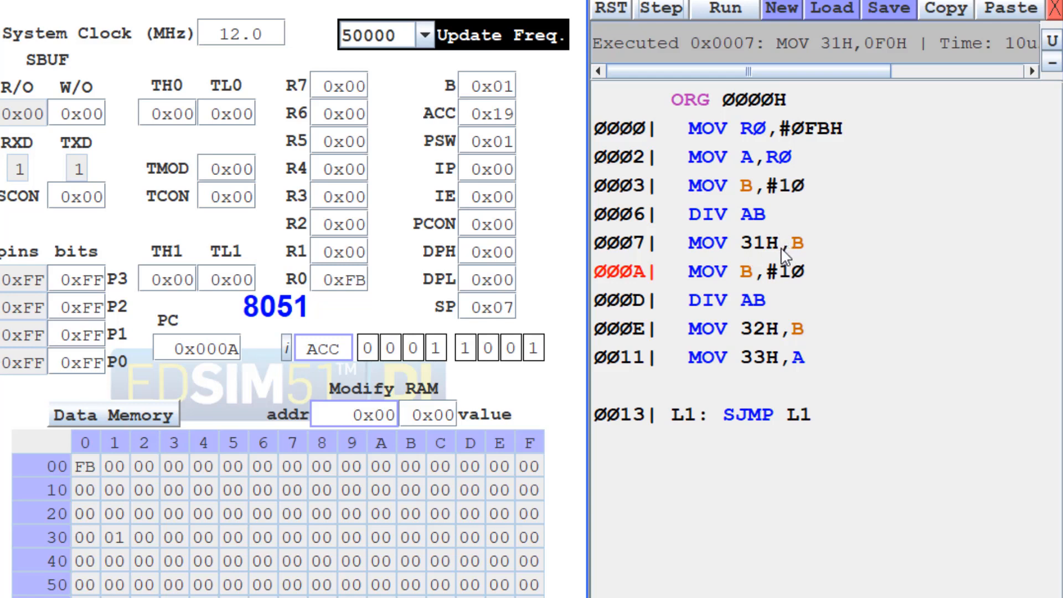
mouse_move(128, 555)
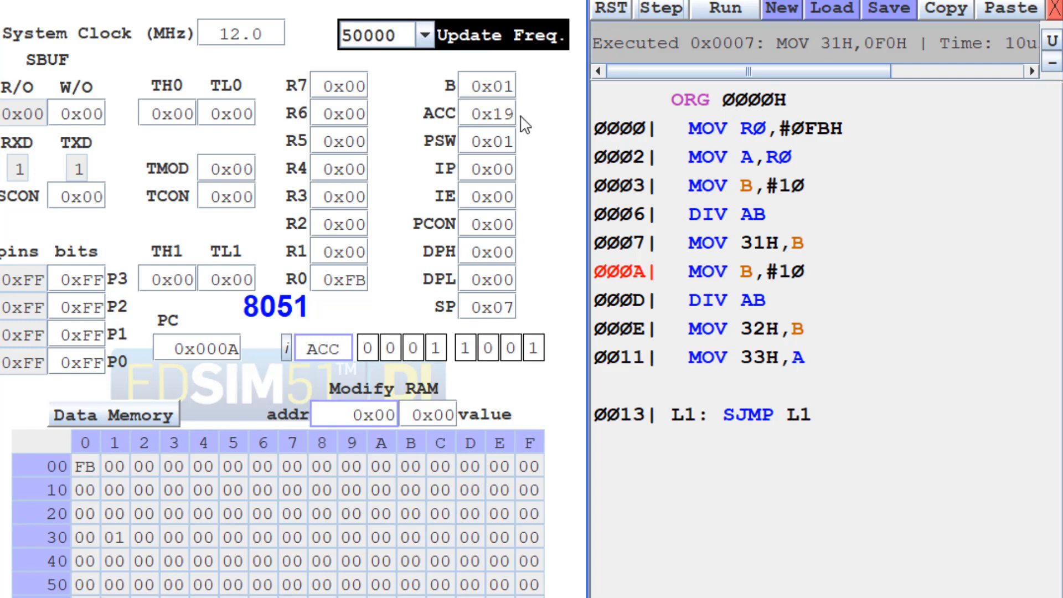
mouse_move(710, 282)
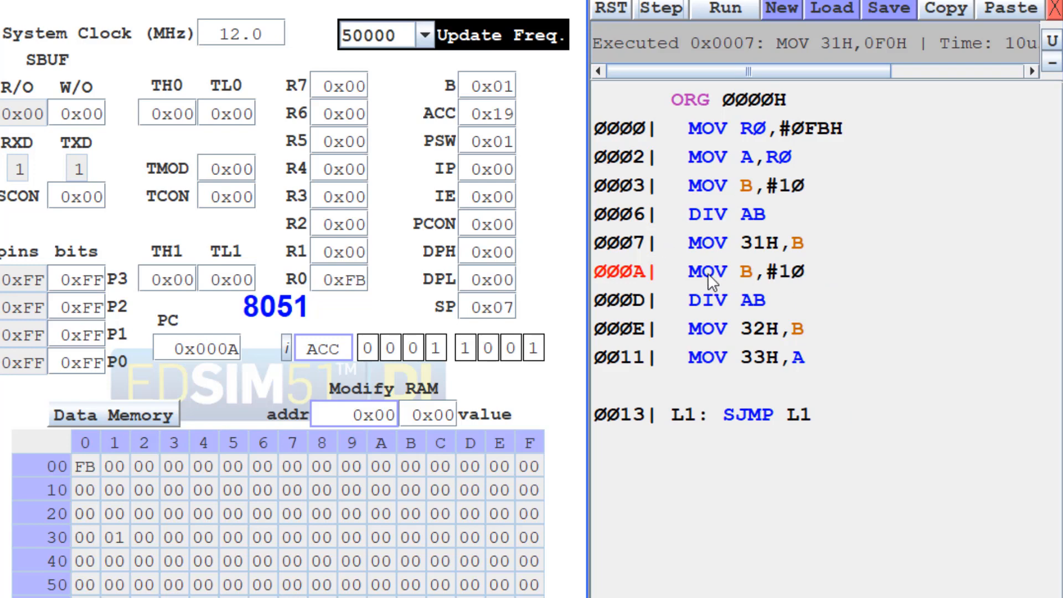
Step MOV B,#10, DIV AB and MOV 32H,B: quotient 02, remainder 05 stored at 32H
click(658, 7)
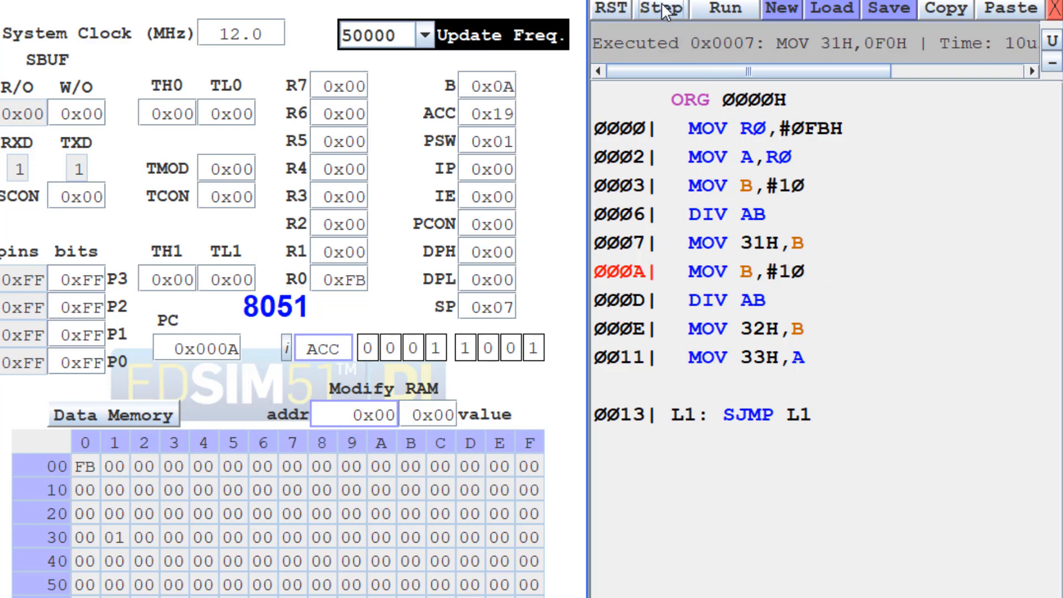
click(659, 8)
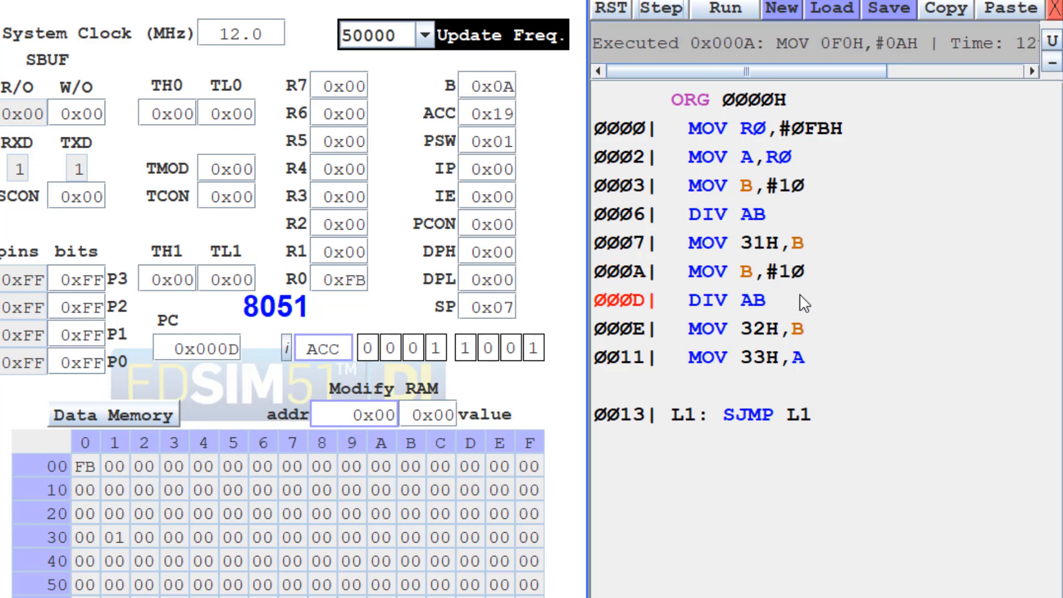
click(658, 9)
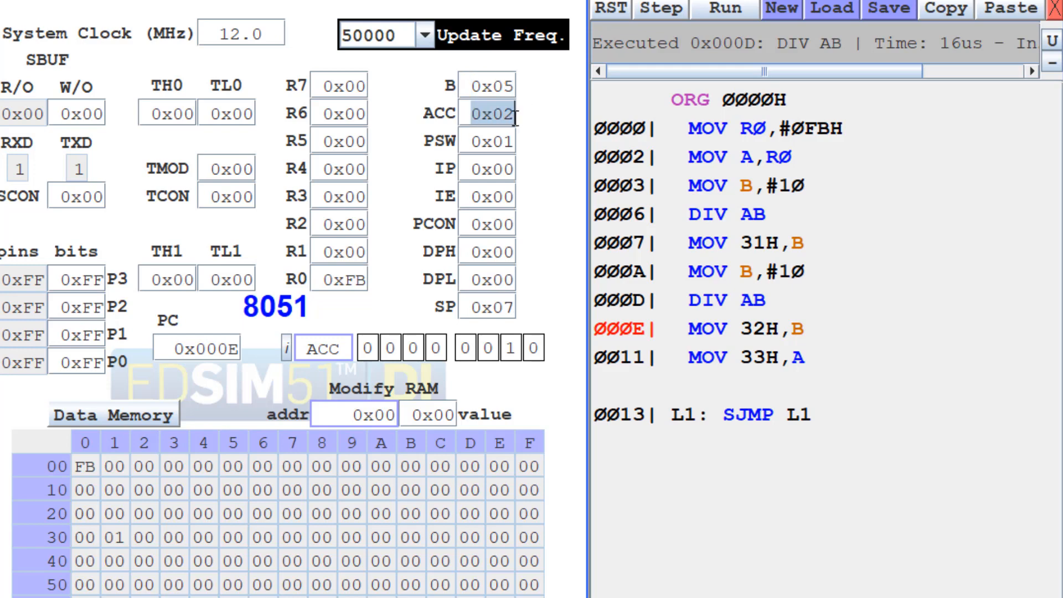
click(491, 85)
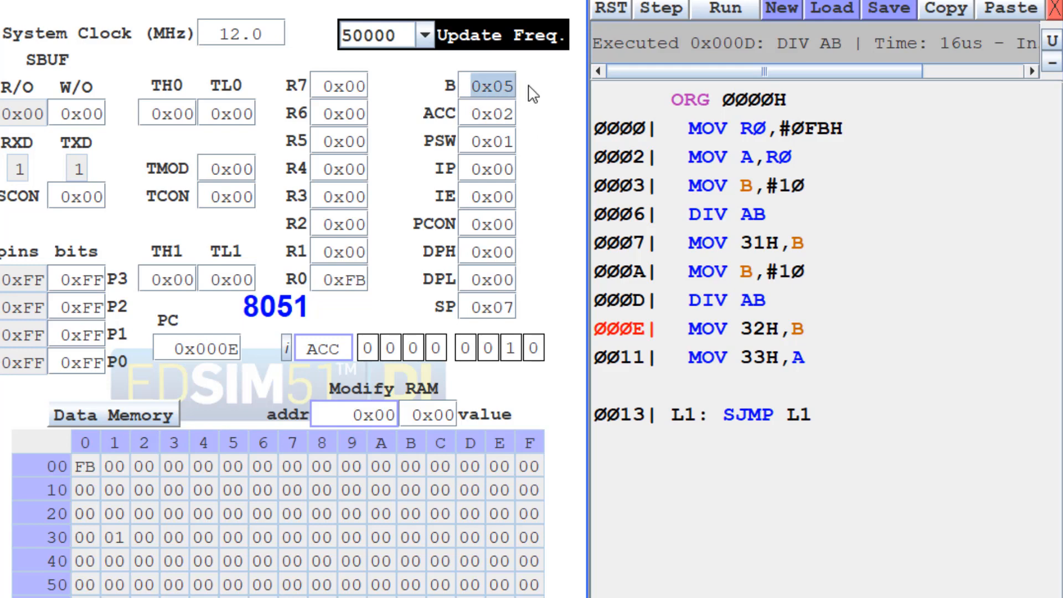
click(487, 113)
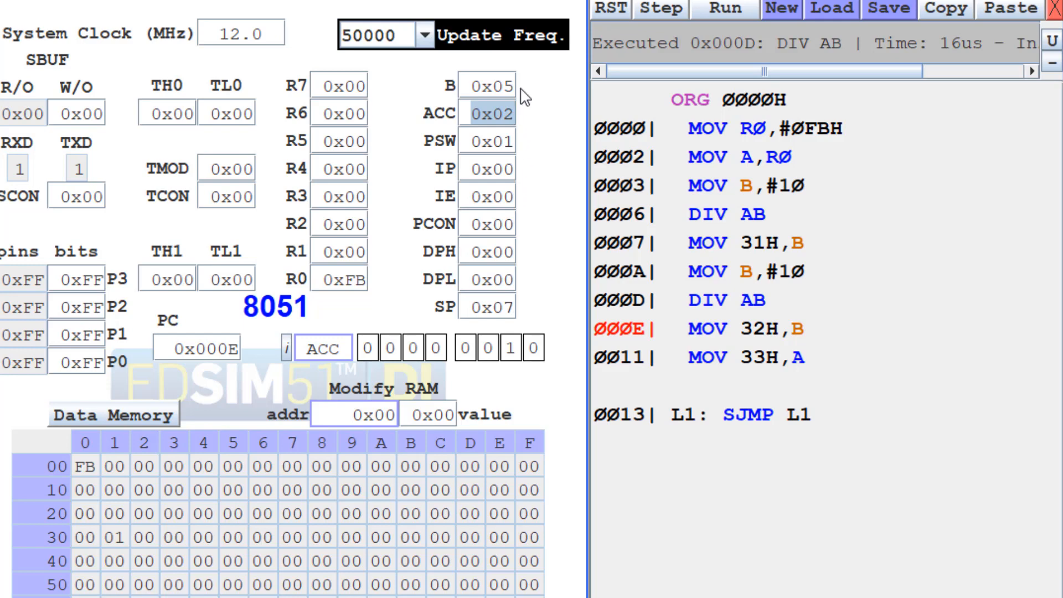
mouse_move(701, 45)
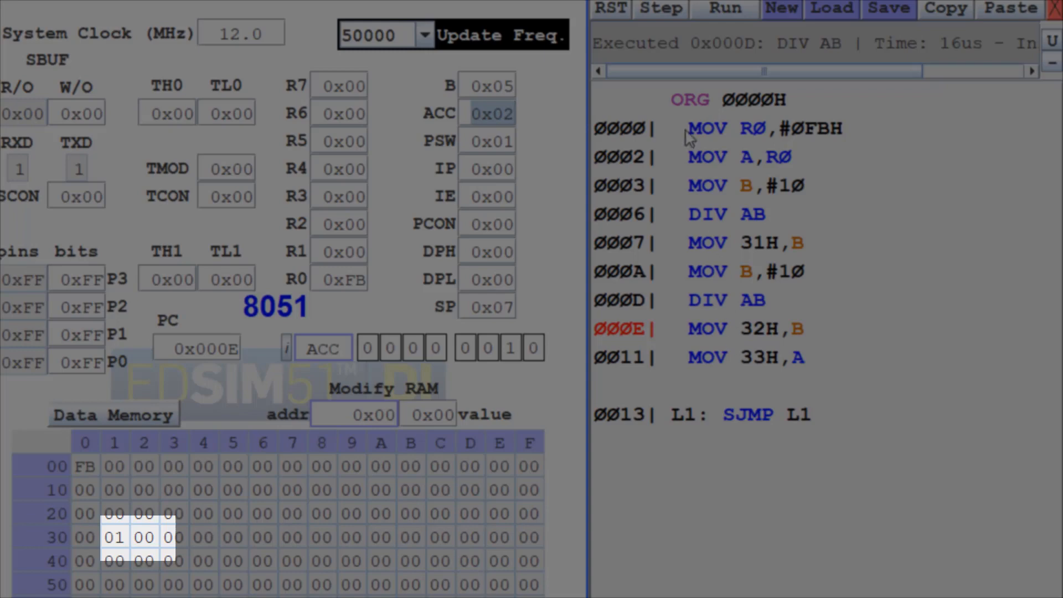
click(660, 8)
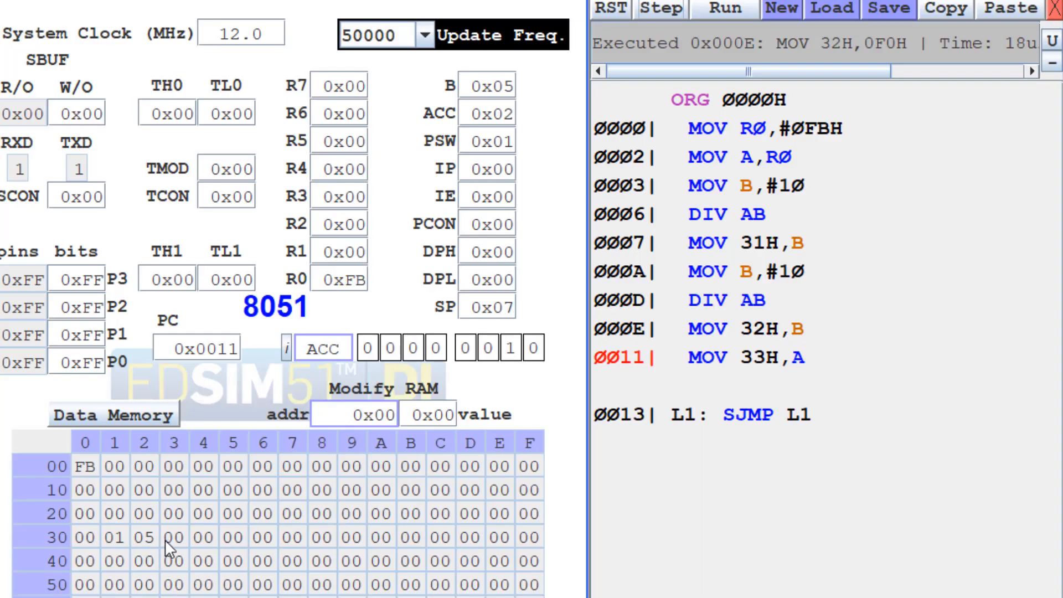
mouse_move(641, 52)
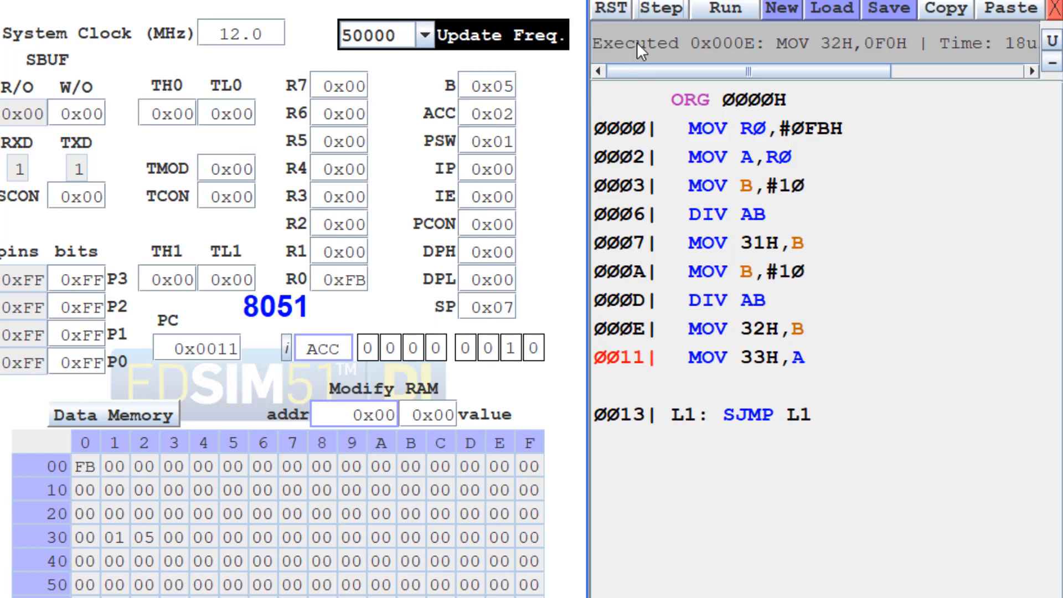
Step MOV 33H,A so 33H holds 02, then reach the SJMP L1 endless loop
click(653, 10)
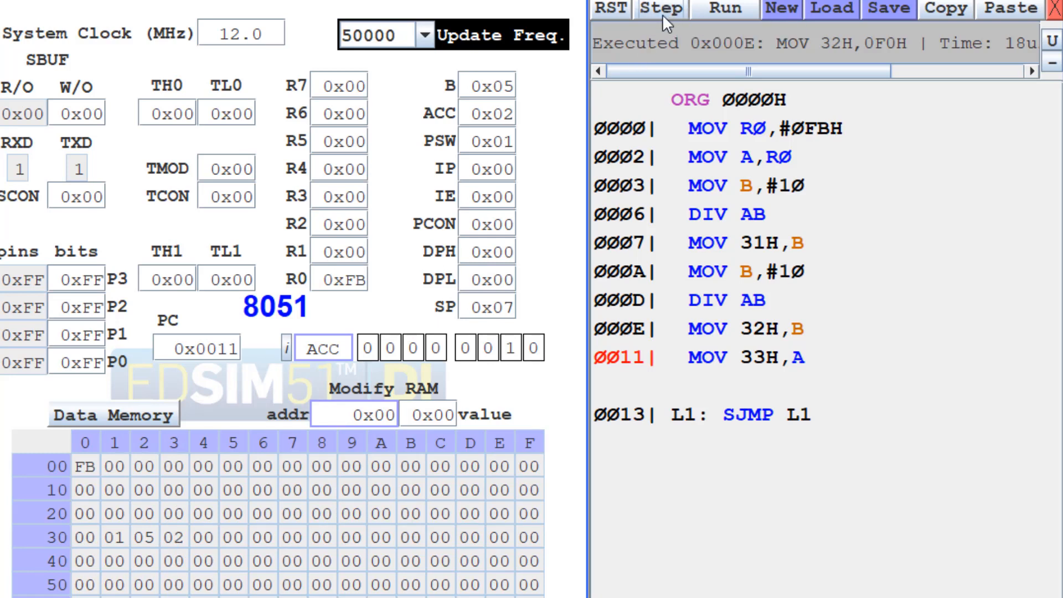
click(660, 9)
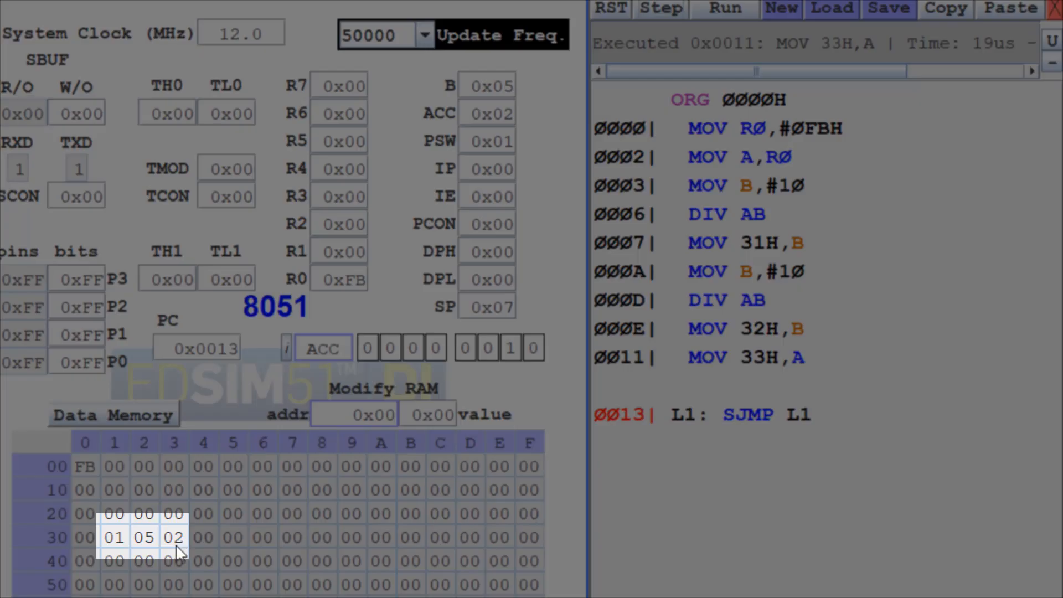
mouse_move(112, 549)
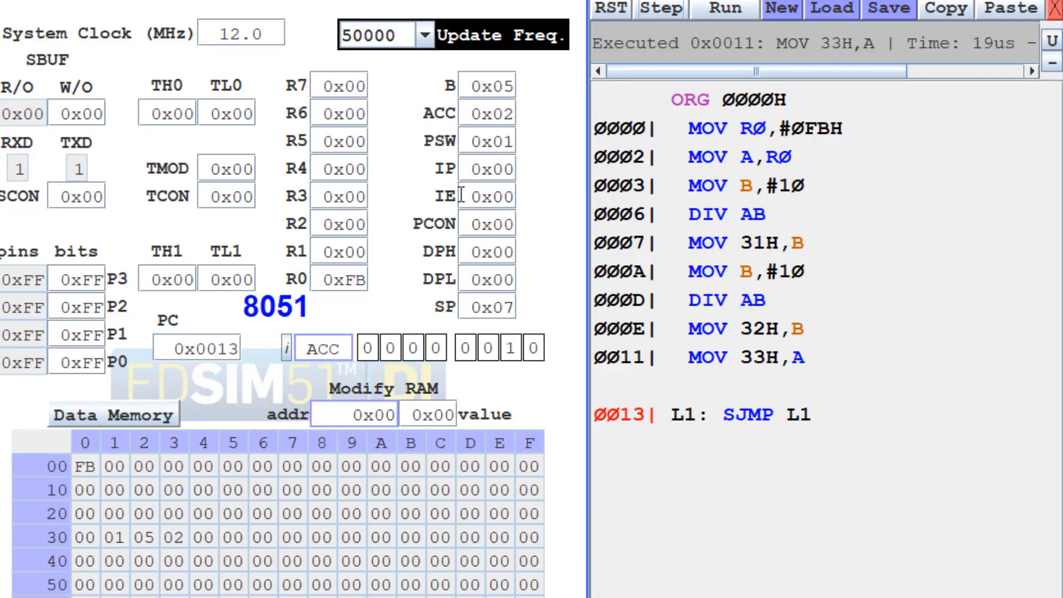
mouse_move(789, 161)
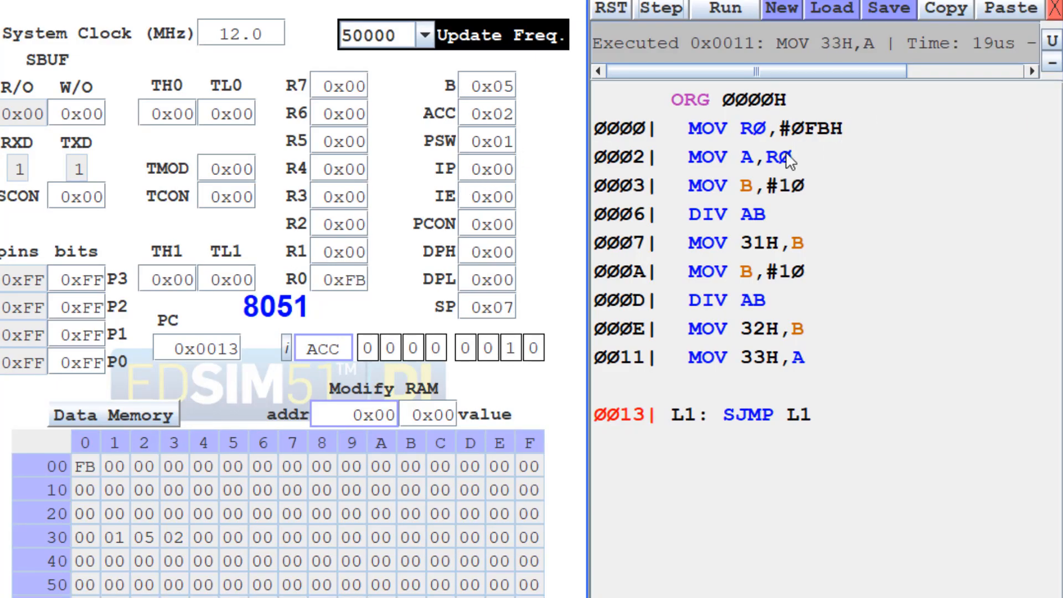
mouse_move(824, 144)
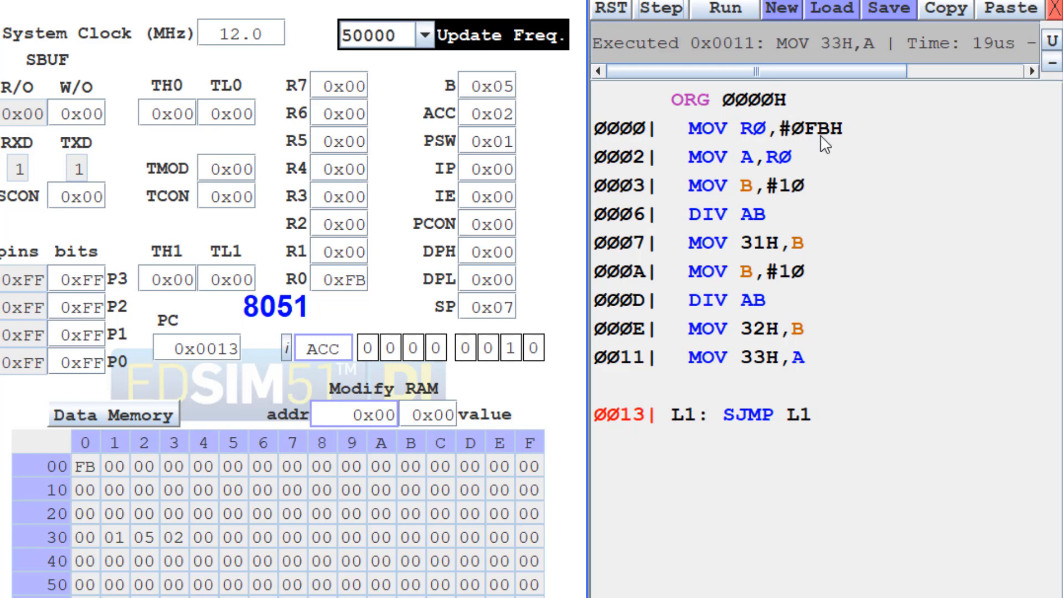
mouse_move(818, 143)
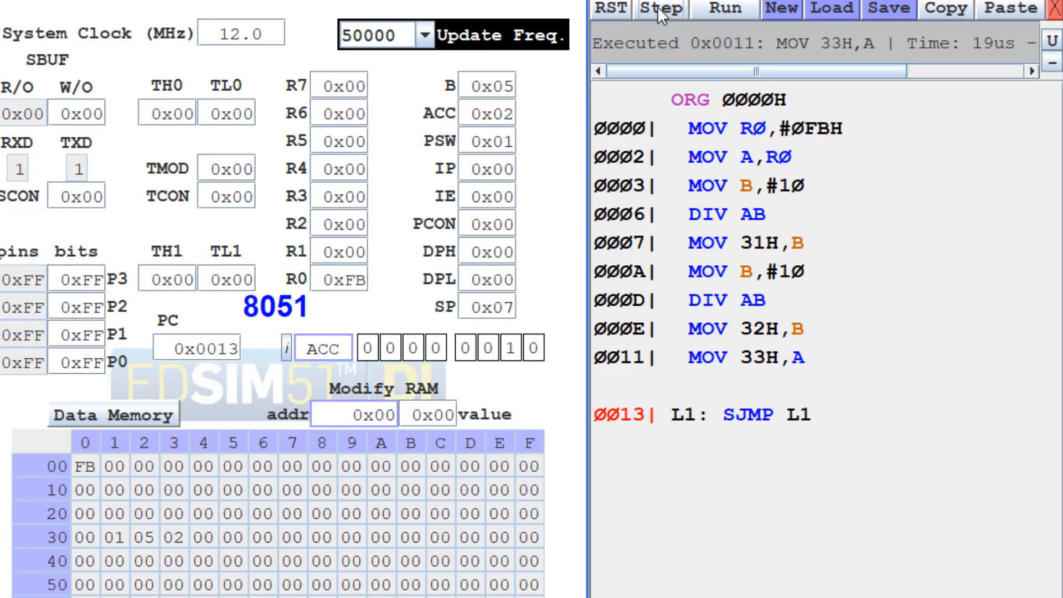
mouse_move(662, 9)
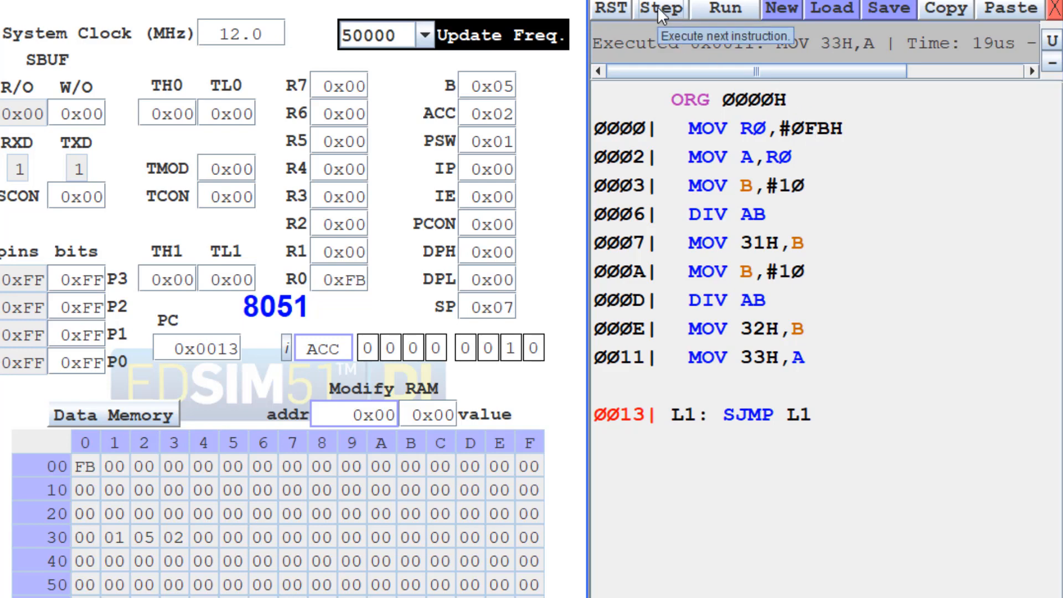
Reset to the editor, change the input byte to 63H and assemble the program
click(612, 9)
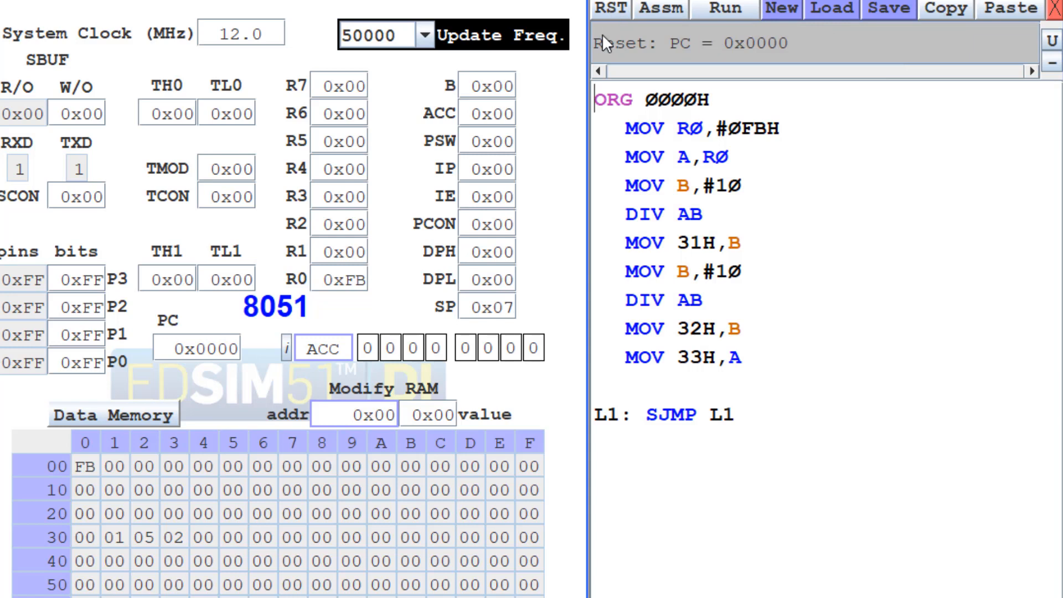
mouse_move(741, 127)
text(6)
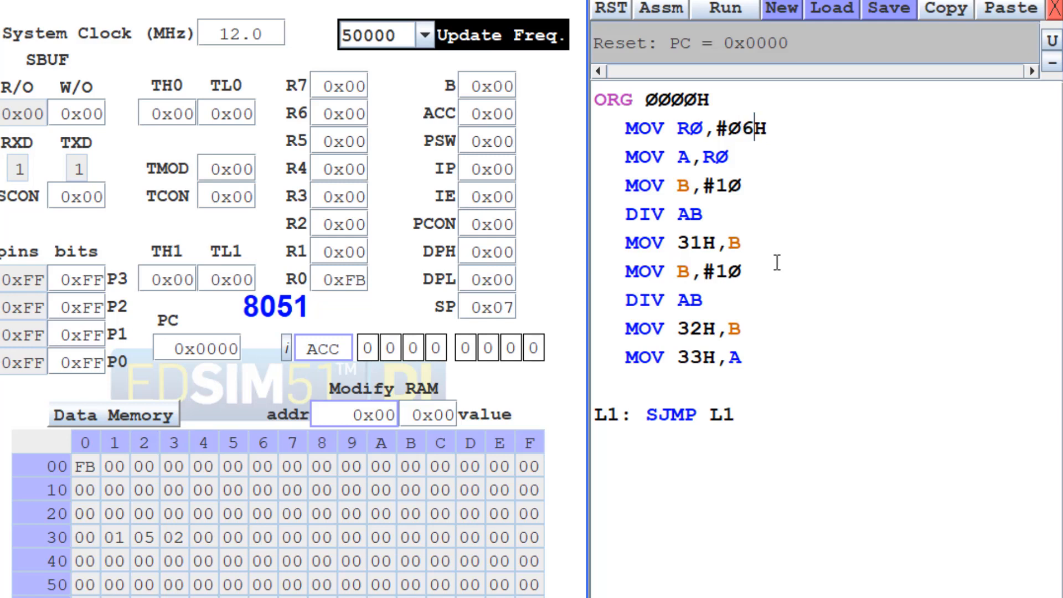
text(3)
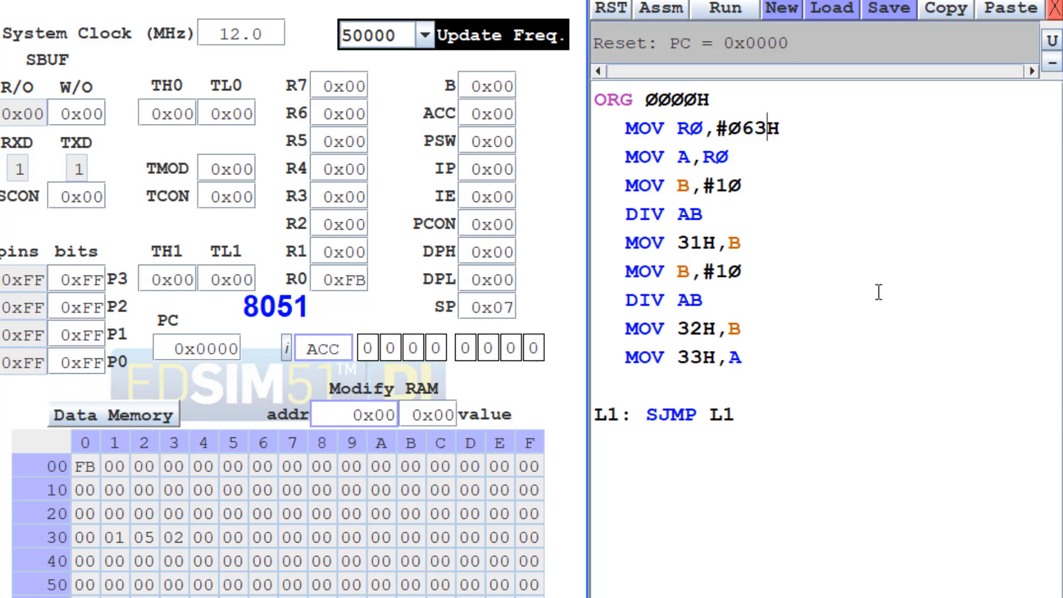
mouse_move(885, 301)
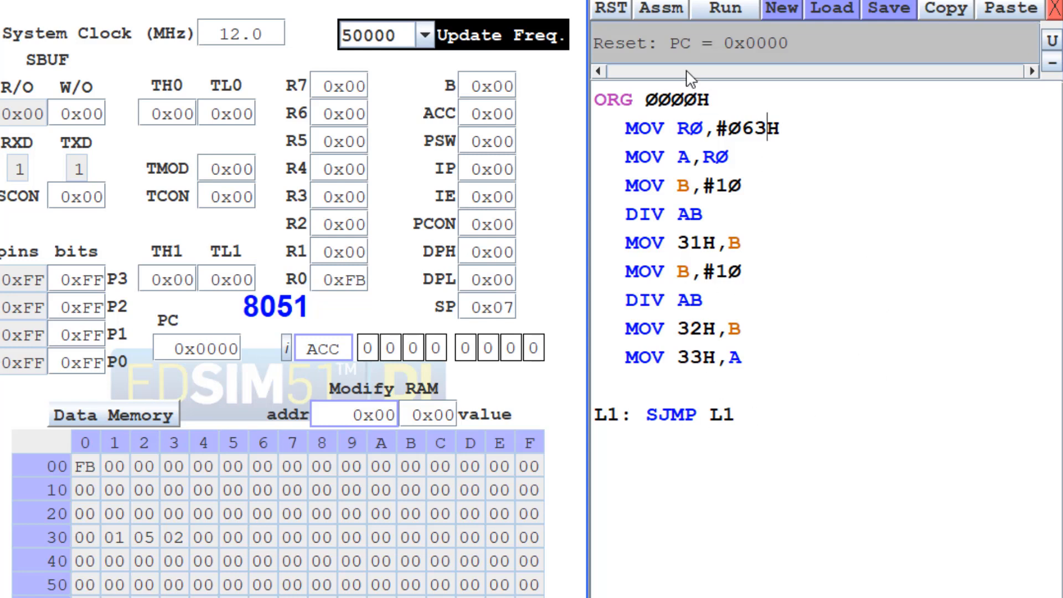
mouse_move(784, 174)
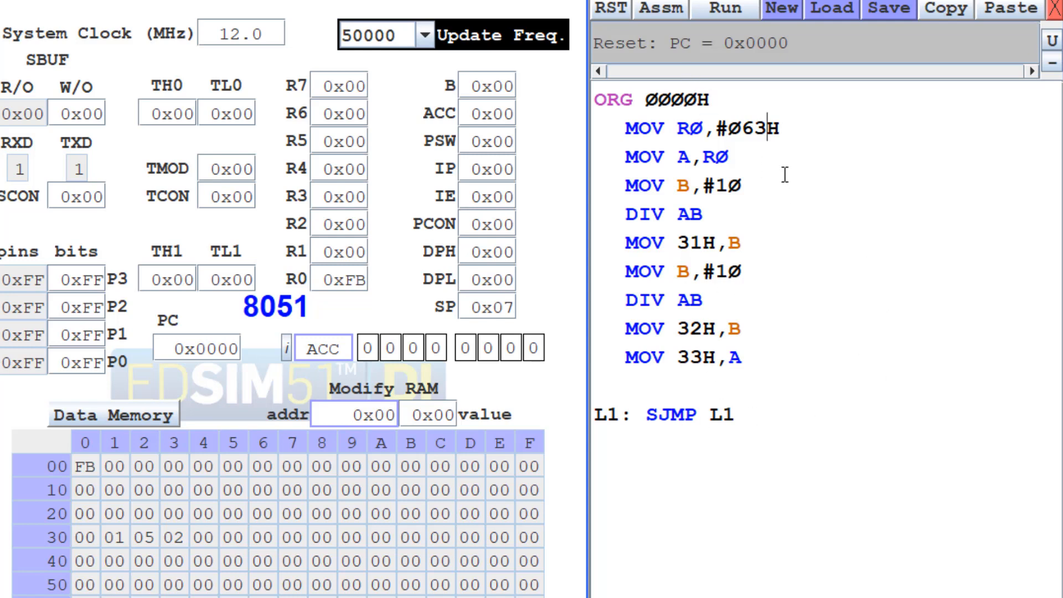
click(663, 7)
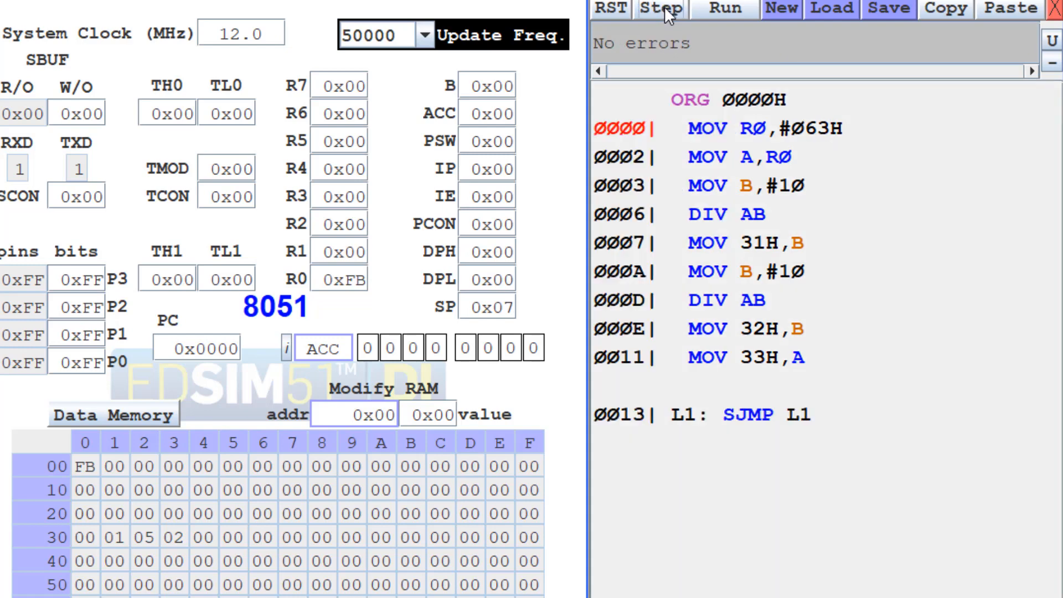
mouse_move(721, 14)
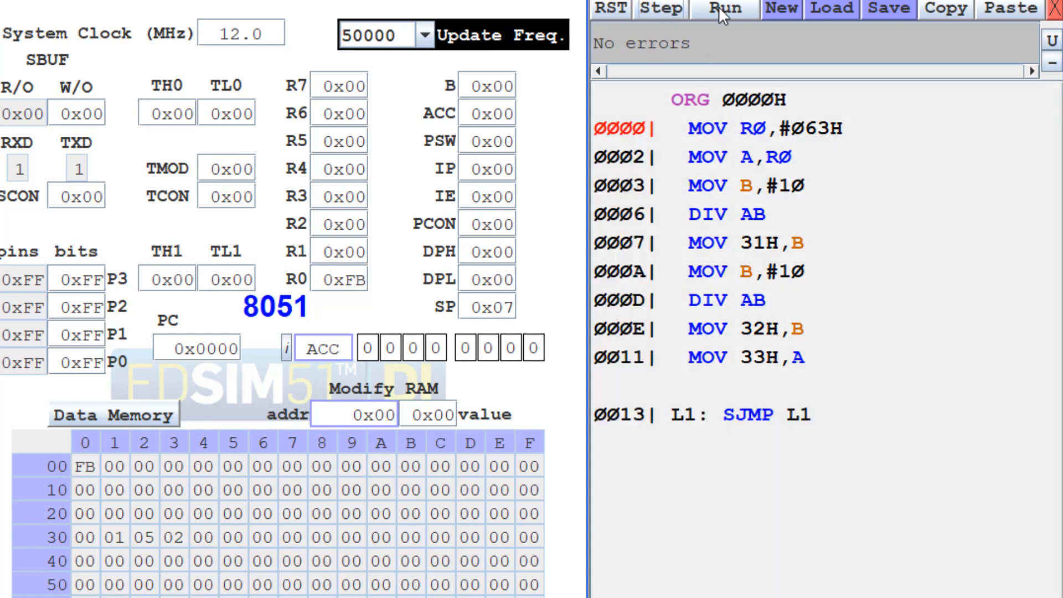
Run and pause to see 09, 09, 00 in RAM 31H–33H, then reset for editing
click(723, 7)
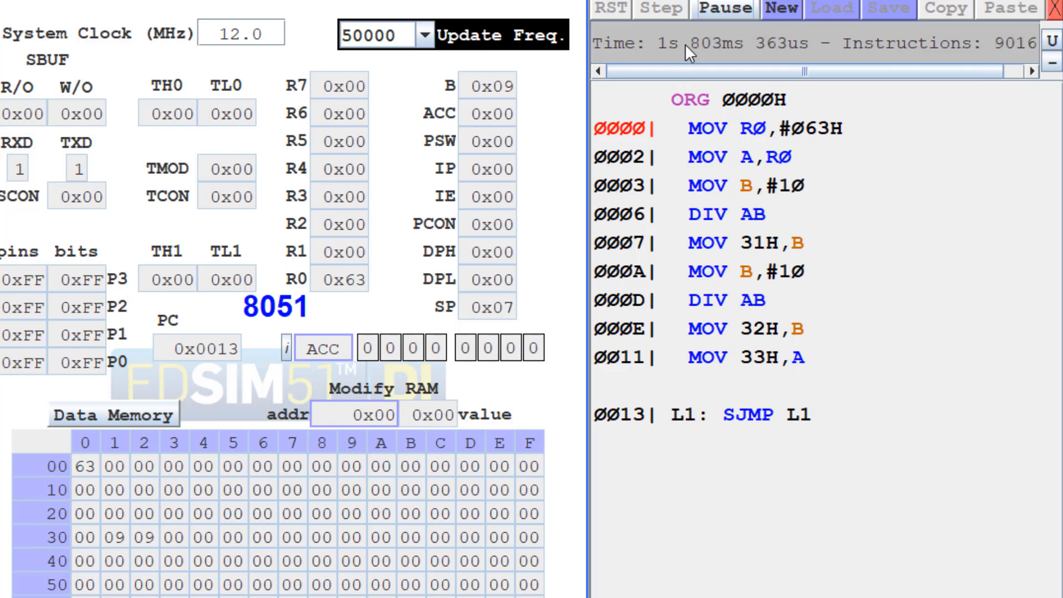
click(720, 9)
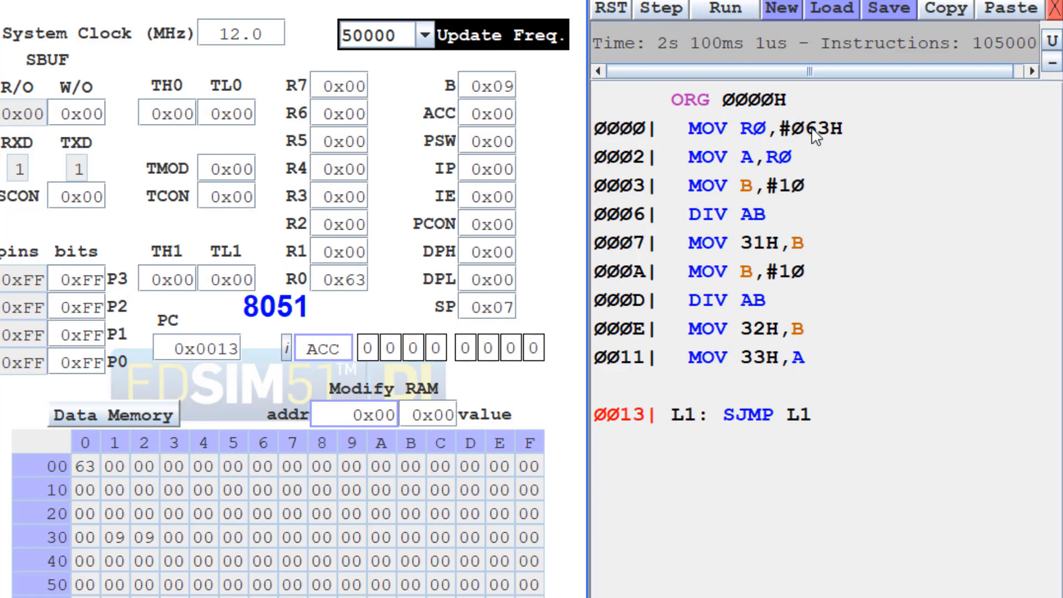
click(607, 10)
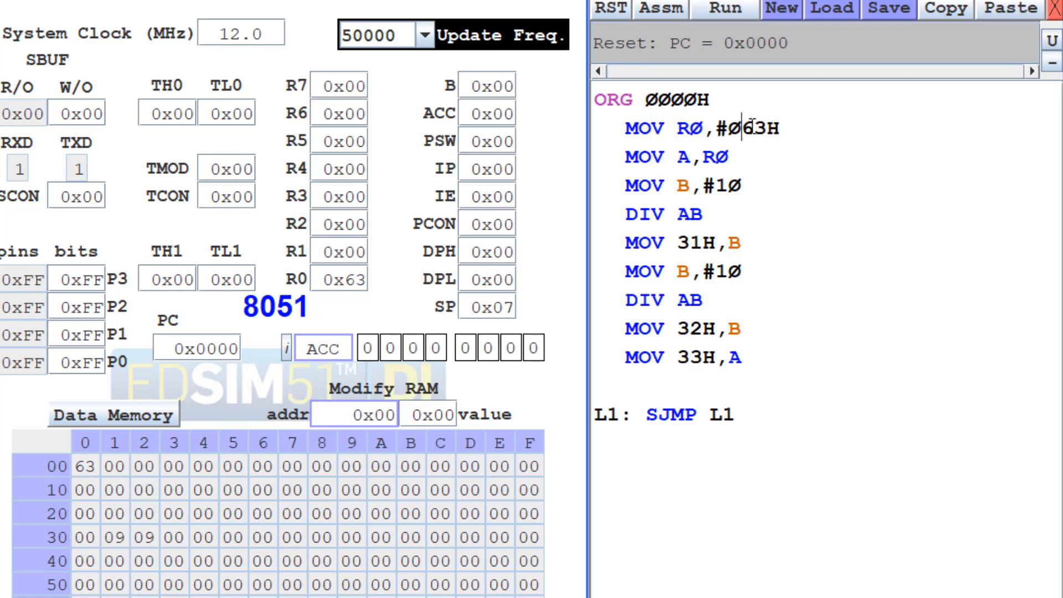
Replace input 63 with AA in MOV R0 and assemble the program
double_click(752, 129)
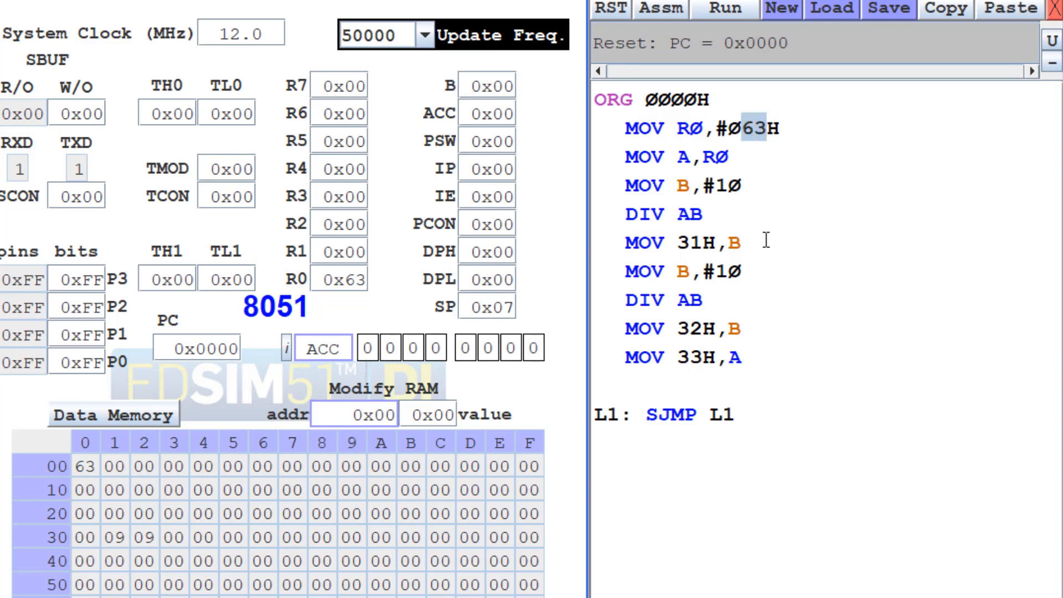
text(aa)
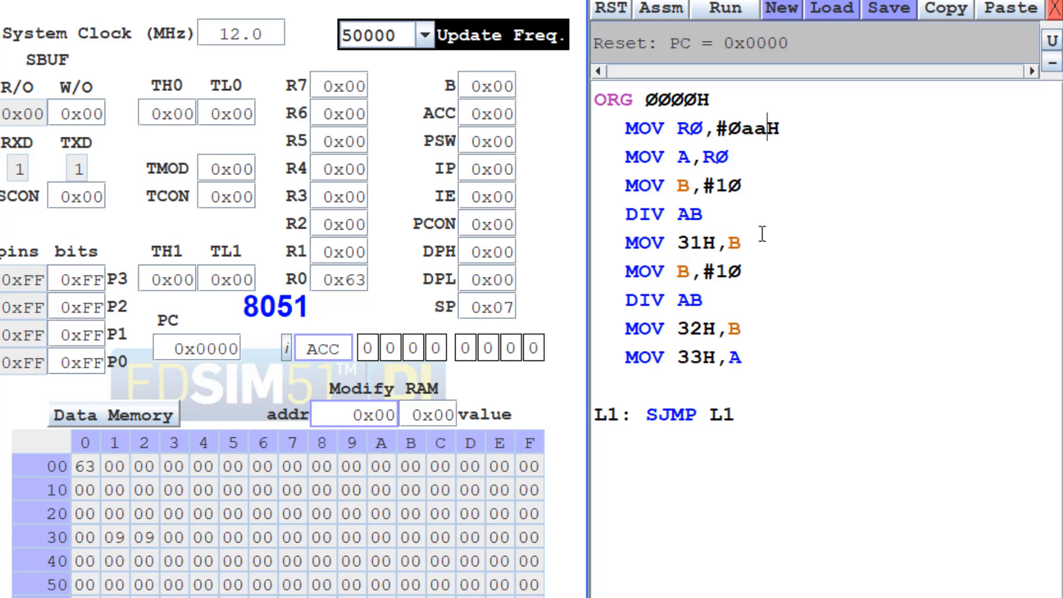
text(AA)
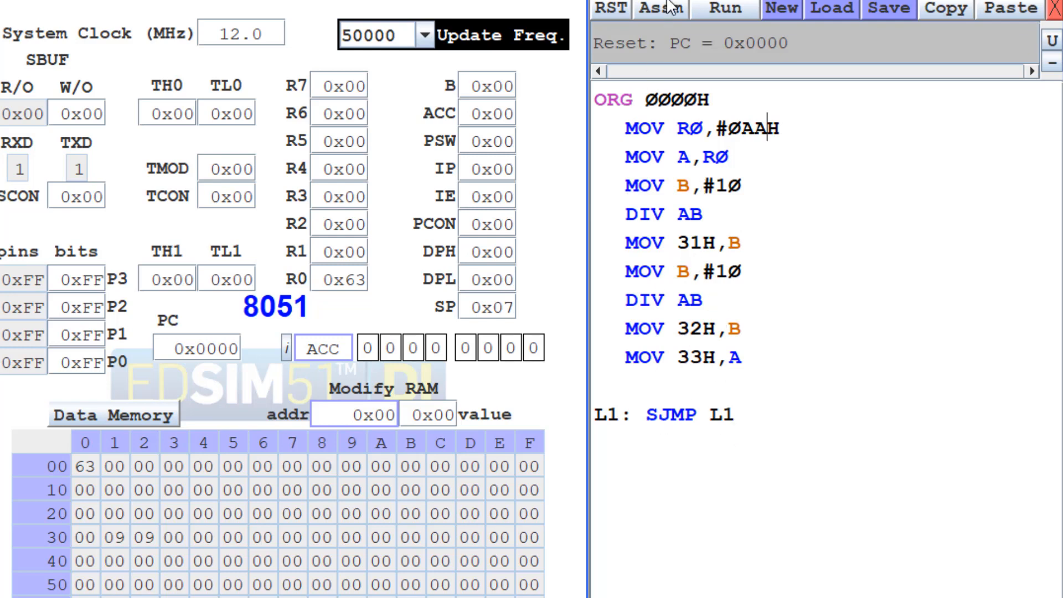
click(659, 9)
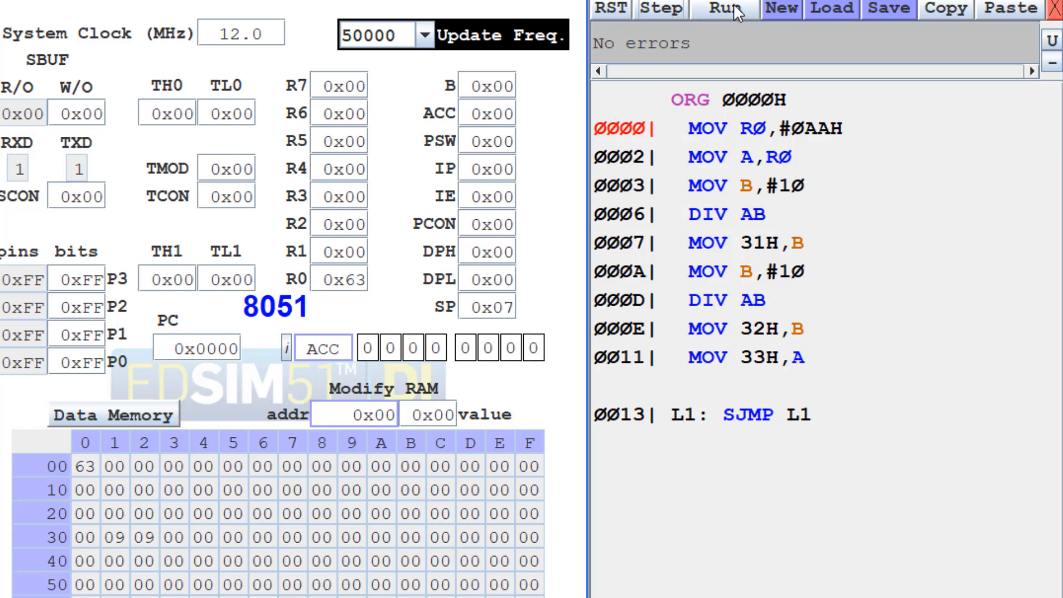
Run and pause to get 00, 07, 01 in RAM 31H–33H, then reset for editing
click(723, 9)
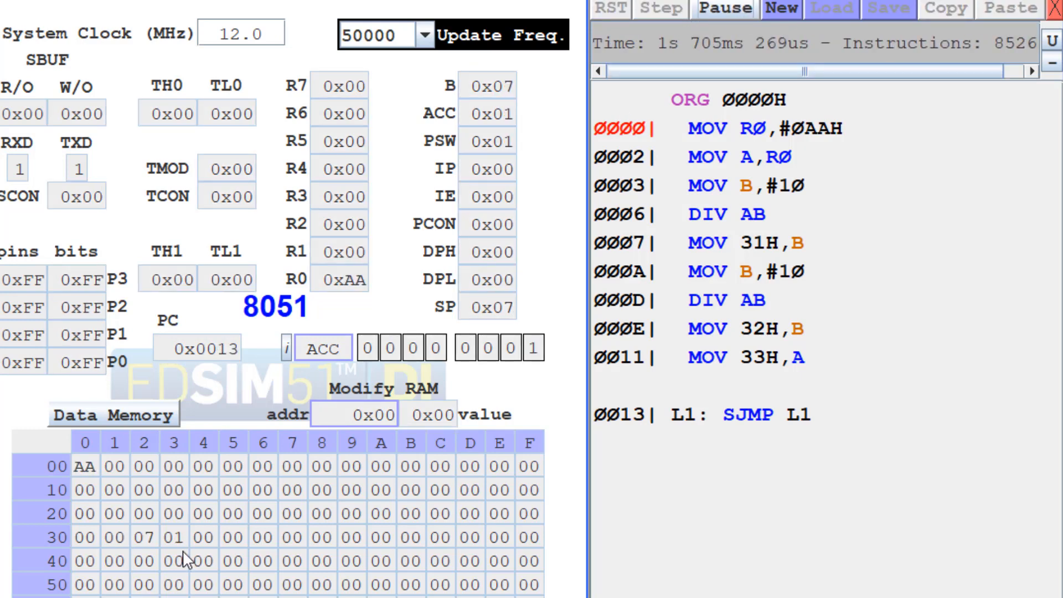
mouse_move(125, 554)
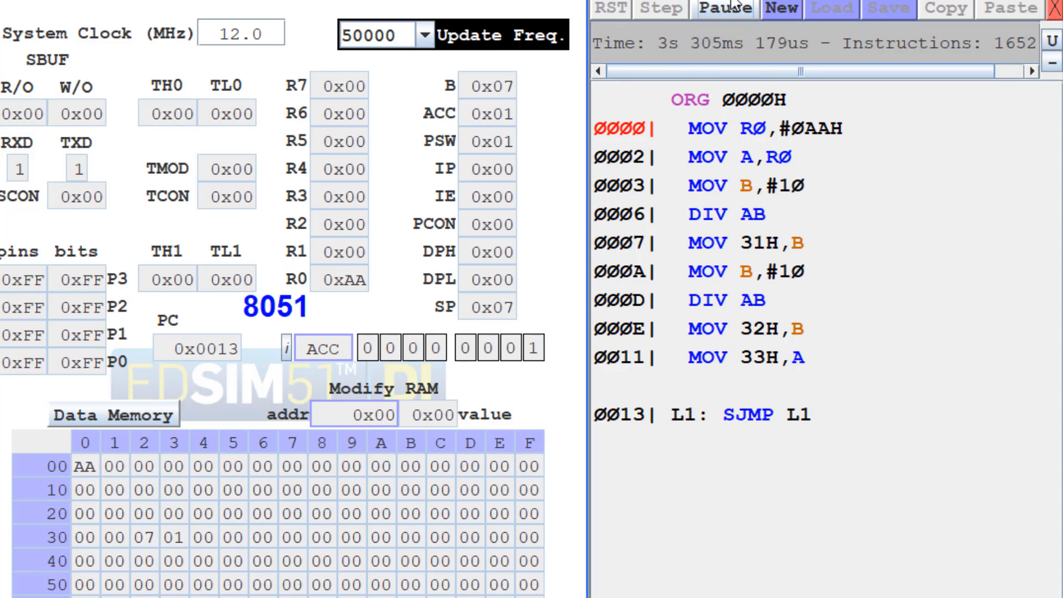
click(724, 8)
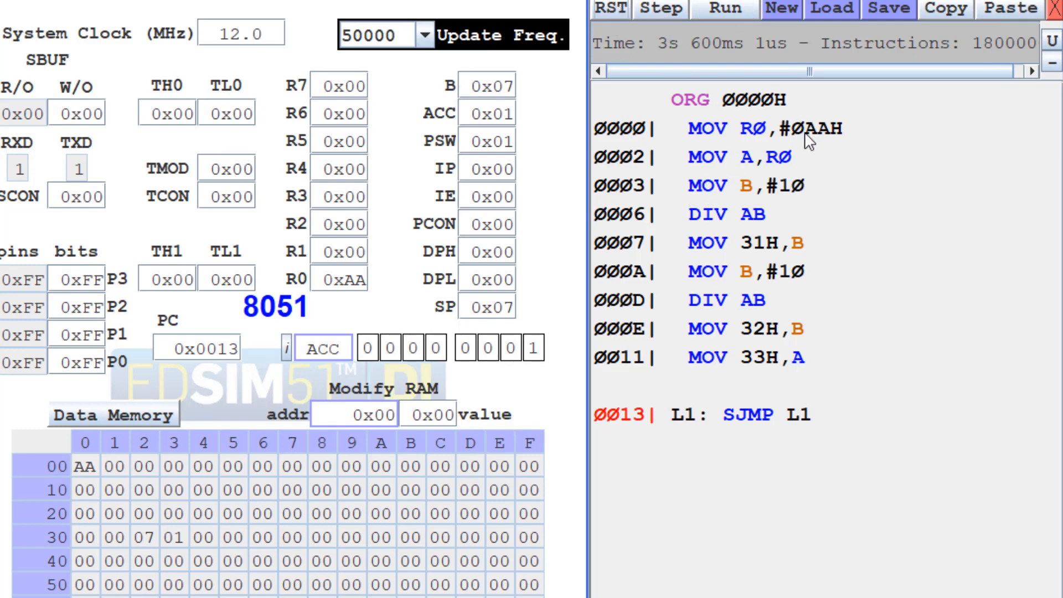
click(612, 7)
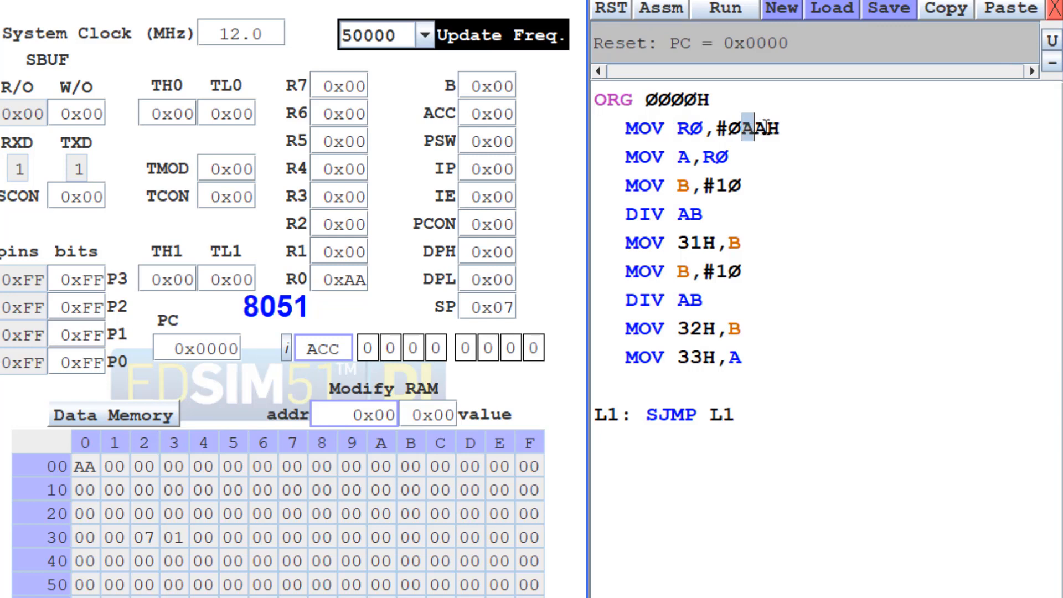
mouse_move(770, 270)
text(c)
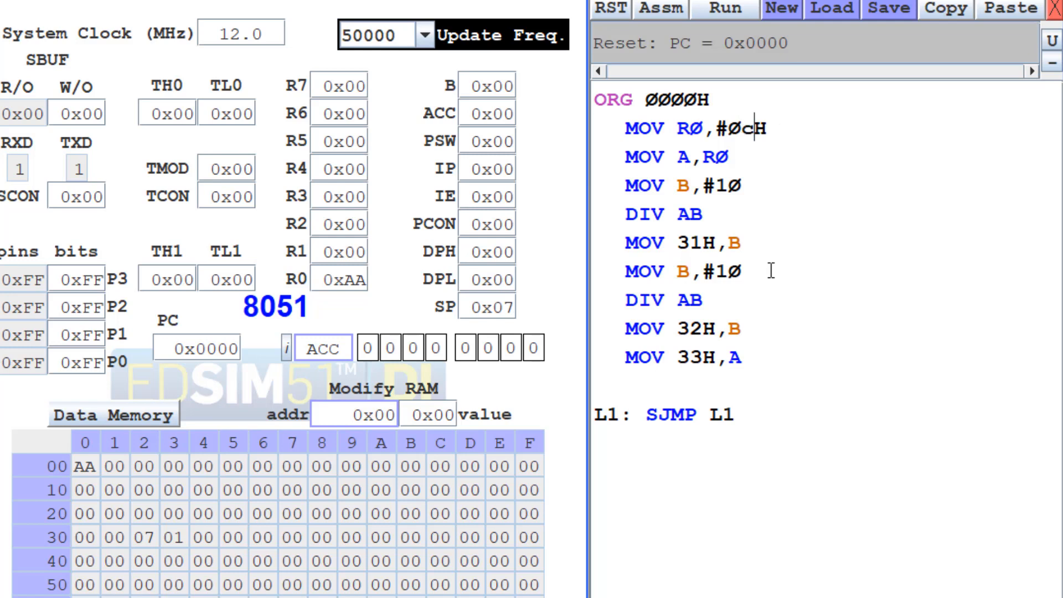
Change the input byte to 0CH, assemble, run and pause with 02, 01, 00 in RAM 31H–33H
key(Backspace)
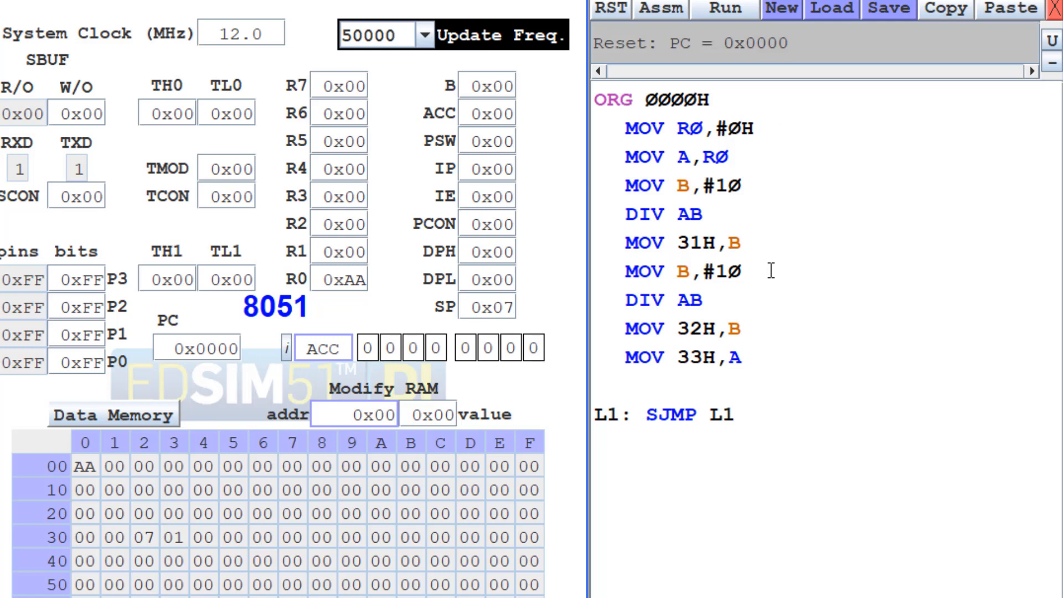
text(C)
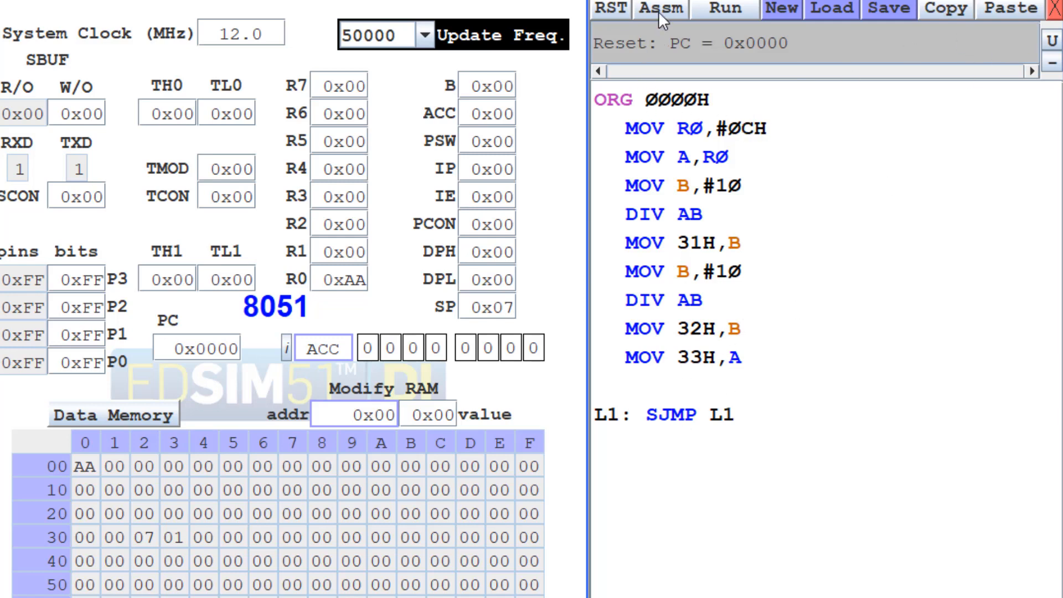
click(657, 9)
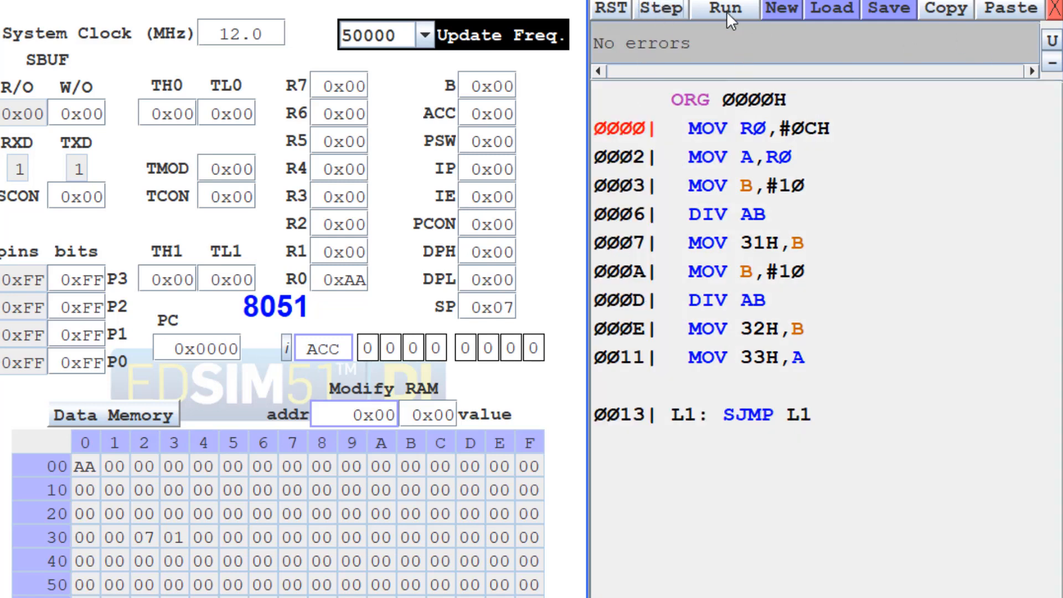
click(724, 8)
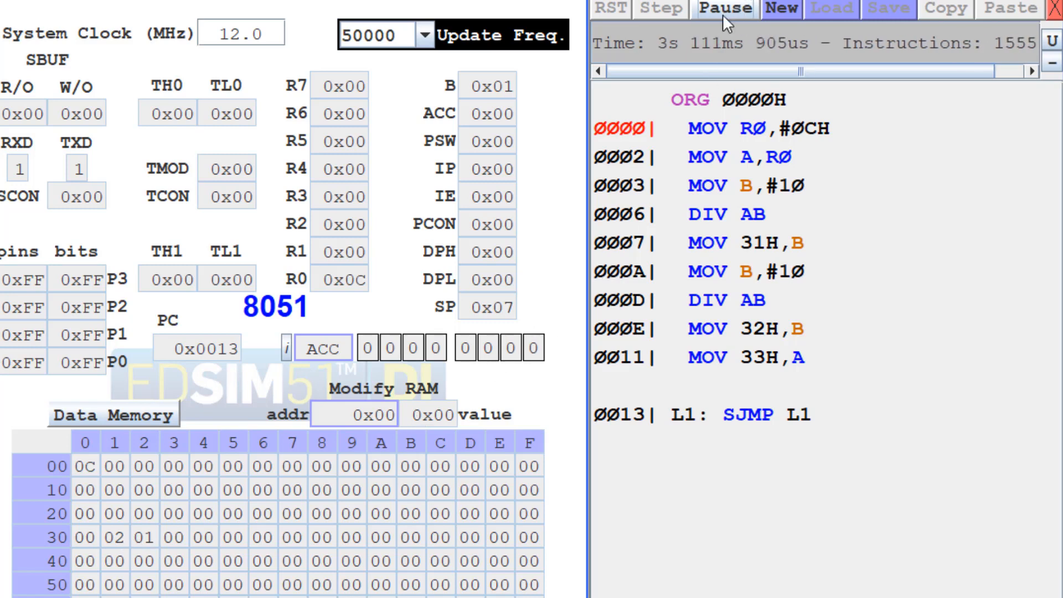
click(723, 9)
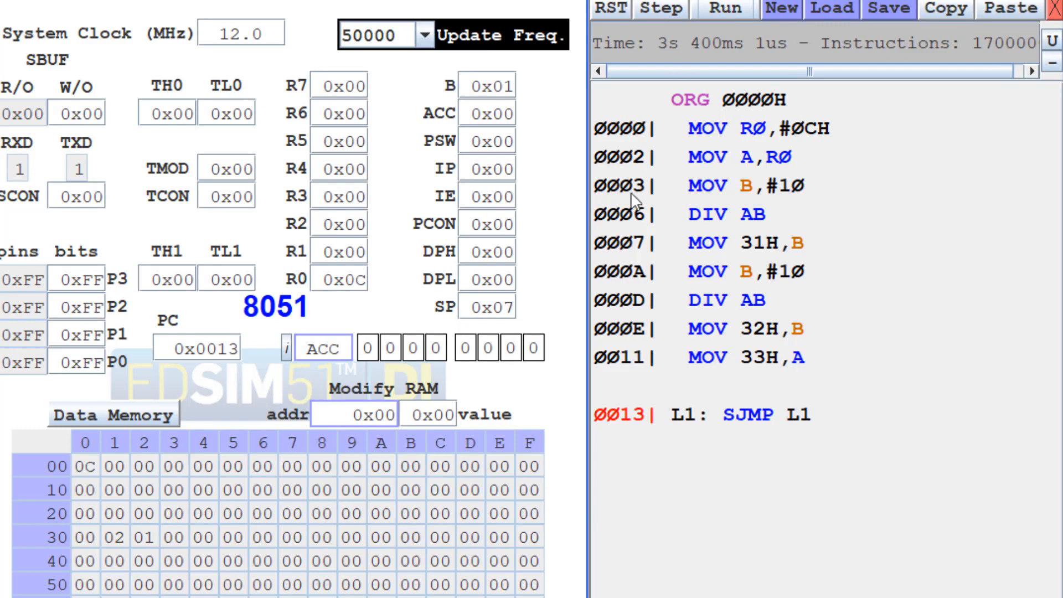
mouse_move(676, 502)
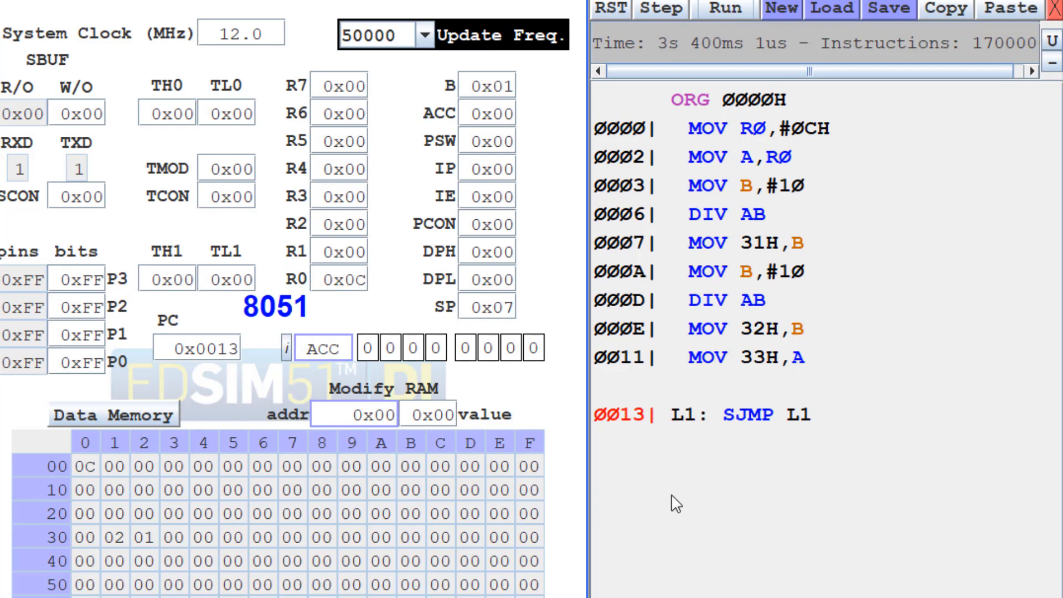